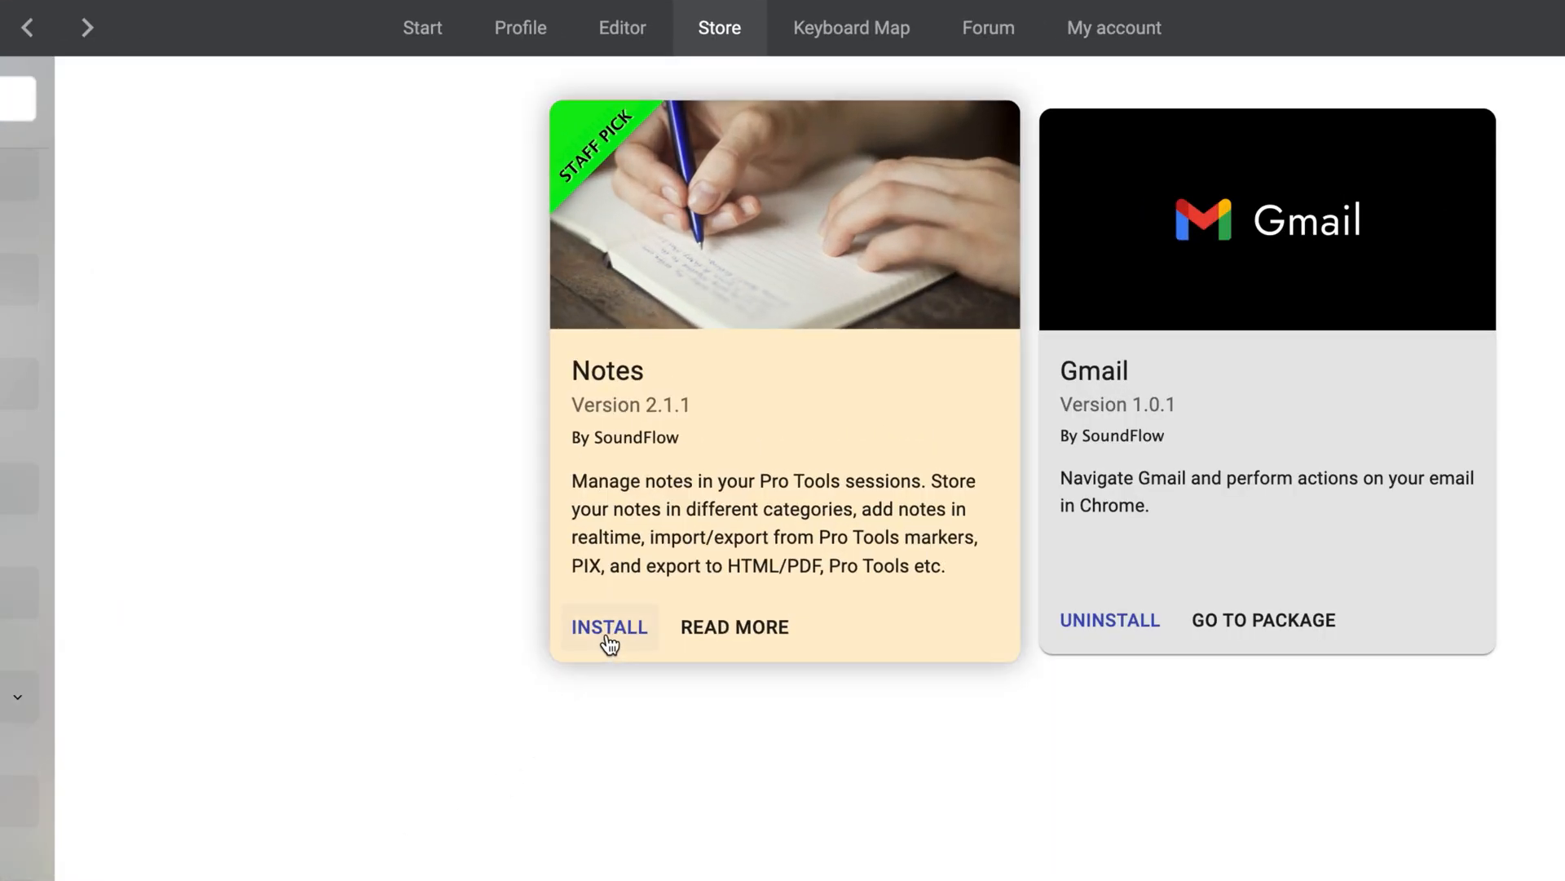
Install the Notes package from the SoundFlow Store.
{"action": "left_click", "coordinate": [609, 626]}
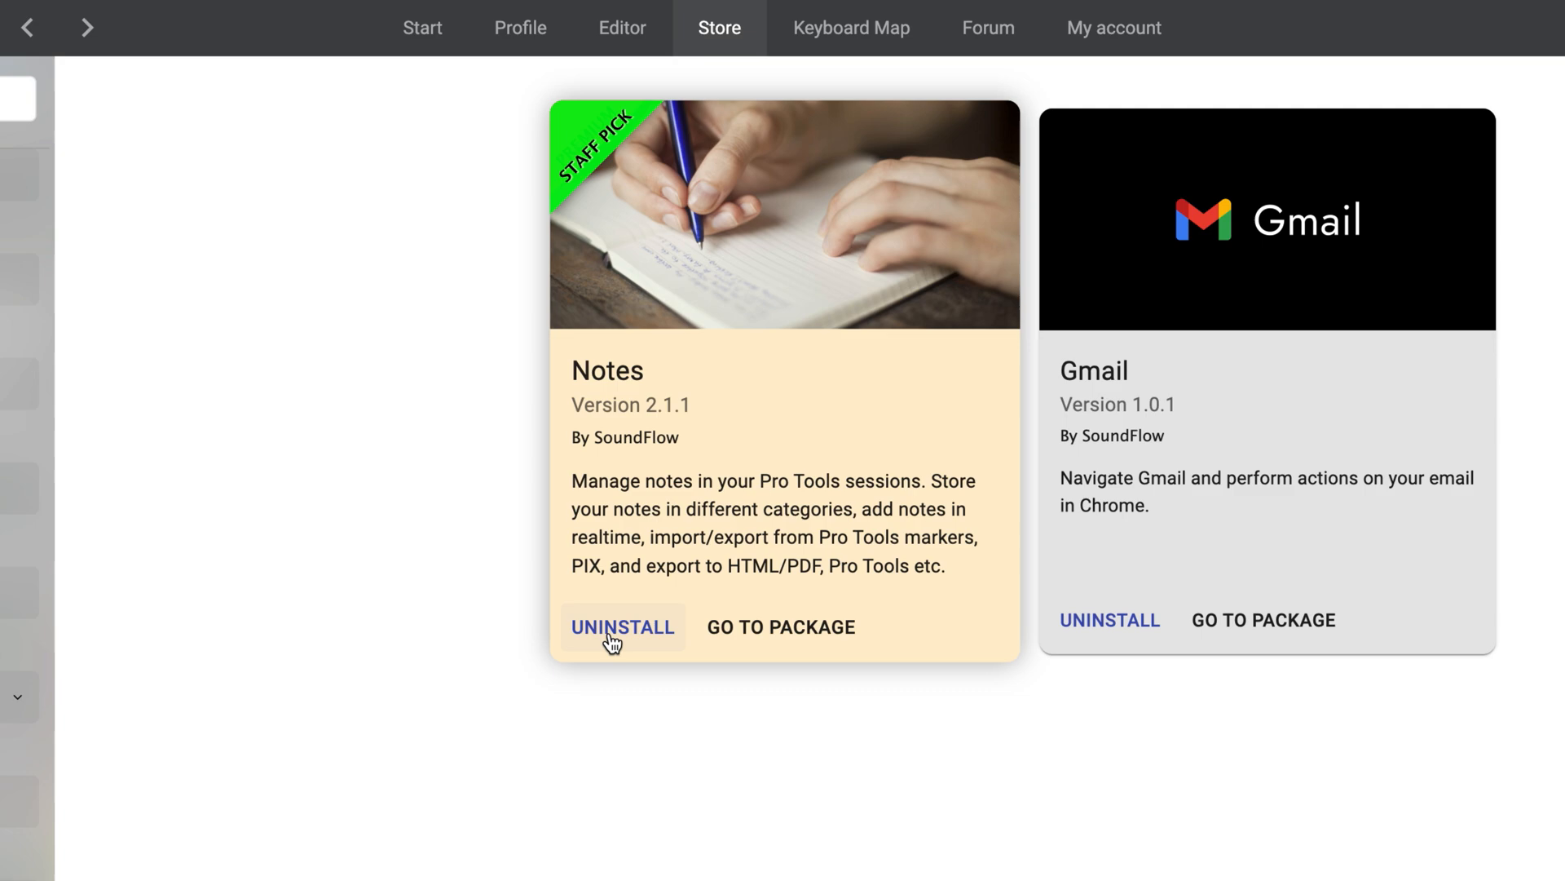
{"action": "left_click", "coordinate": [781, 627]}
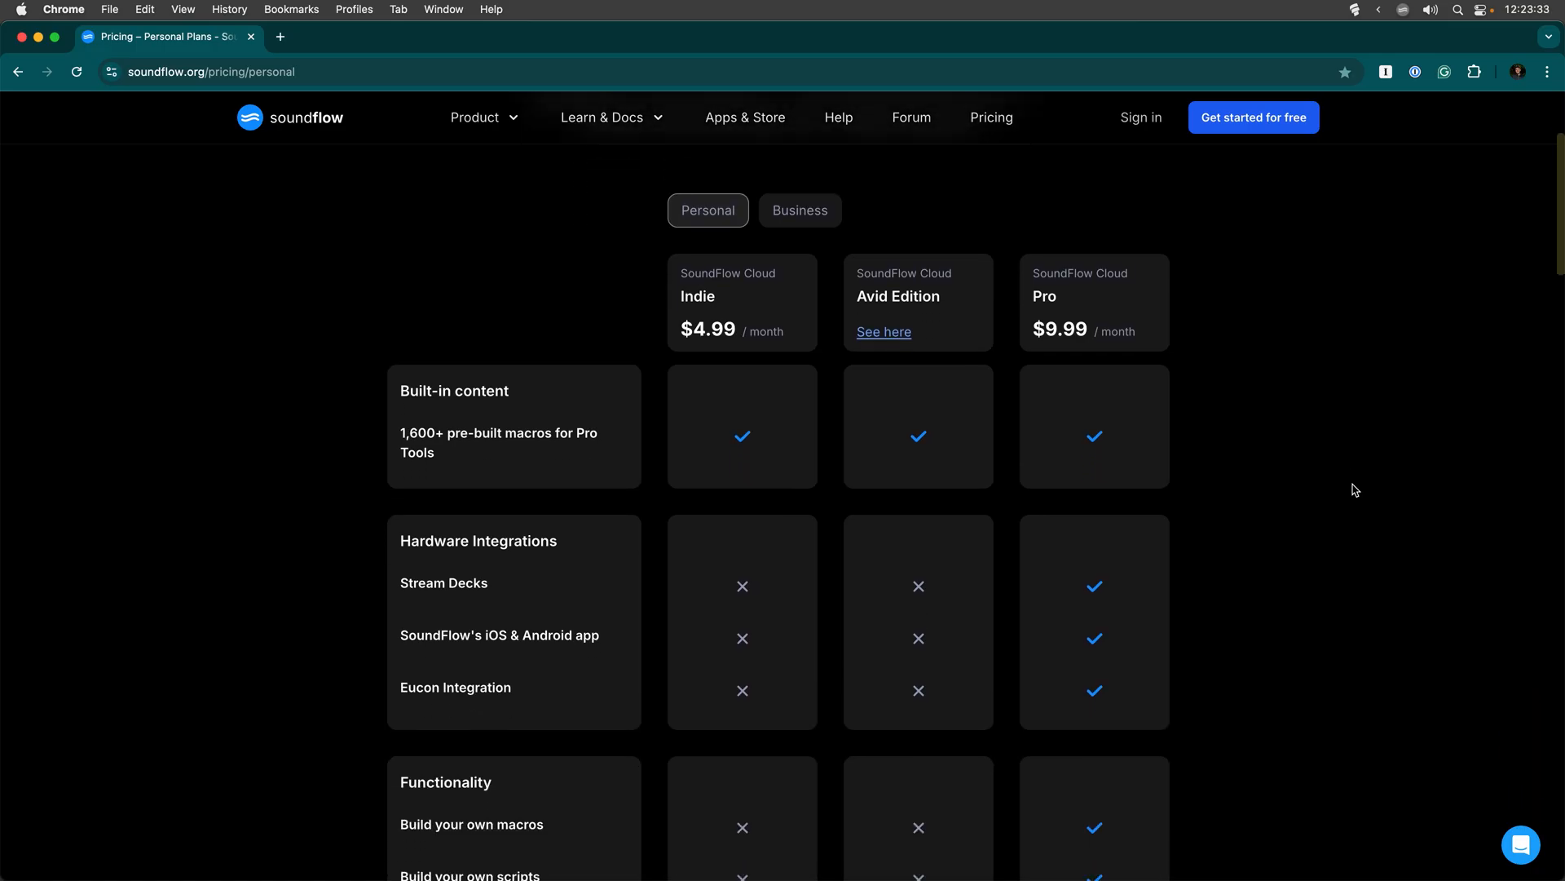
Switch the SoundFlow pricing page to the Business plans and review the comparison table.
{"action": "left_click", "coordinate": [799, 210]}
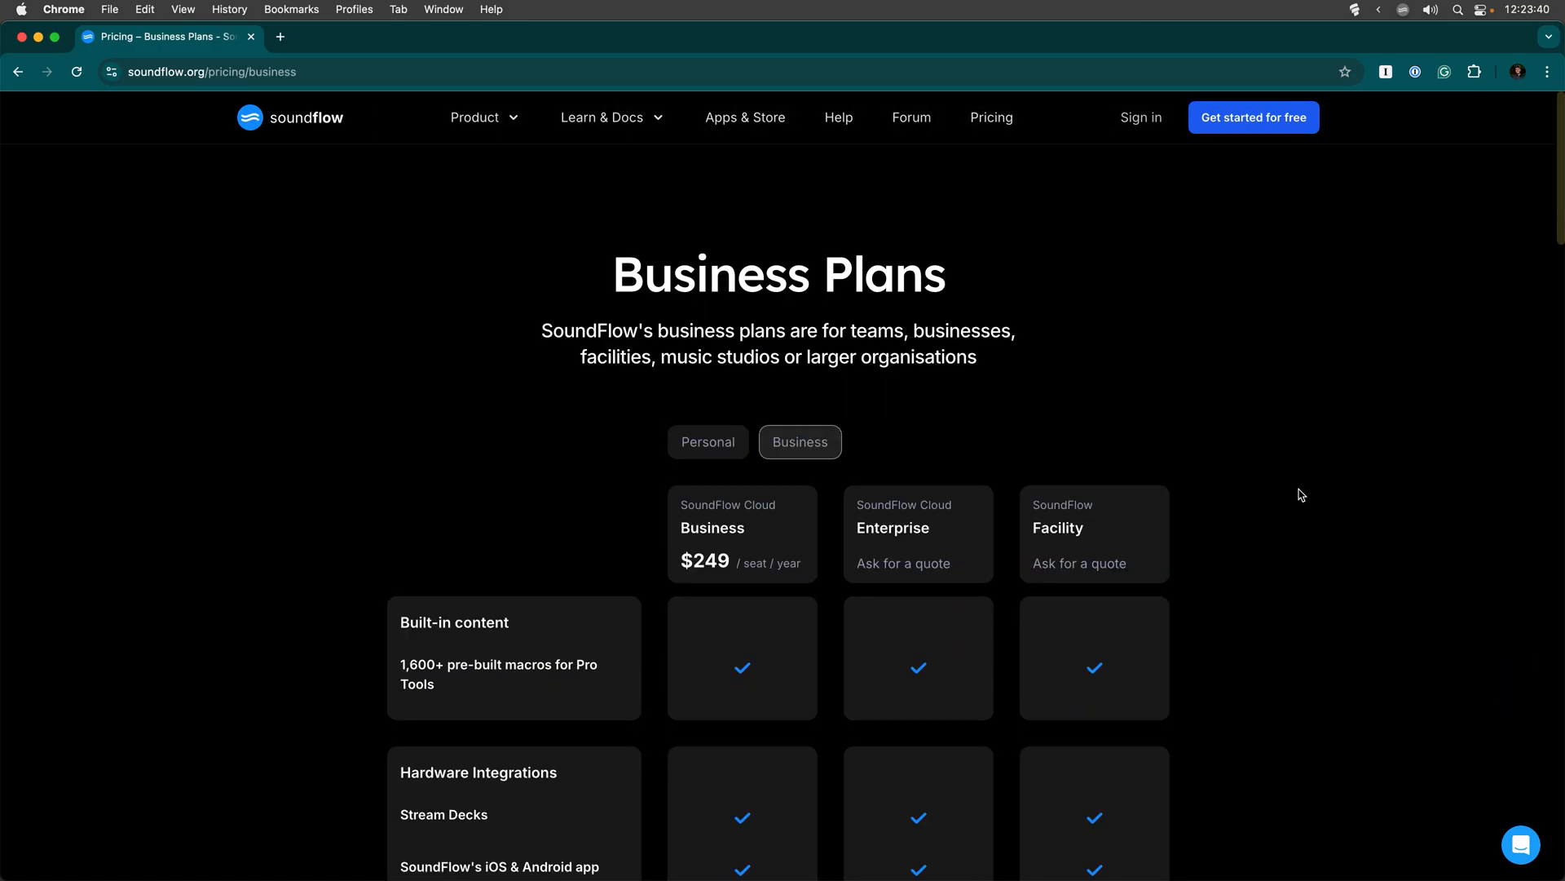
{"action": "scroll", "scroll_direction": "down", "scroll_amount": 3}
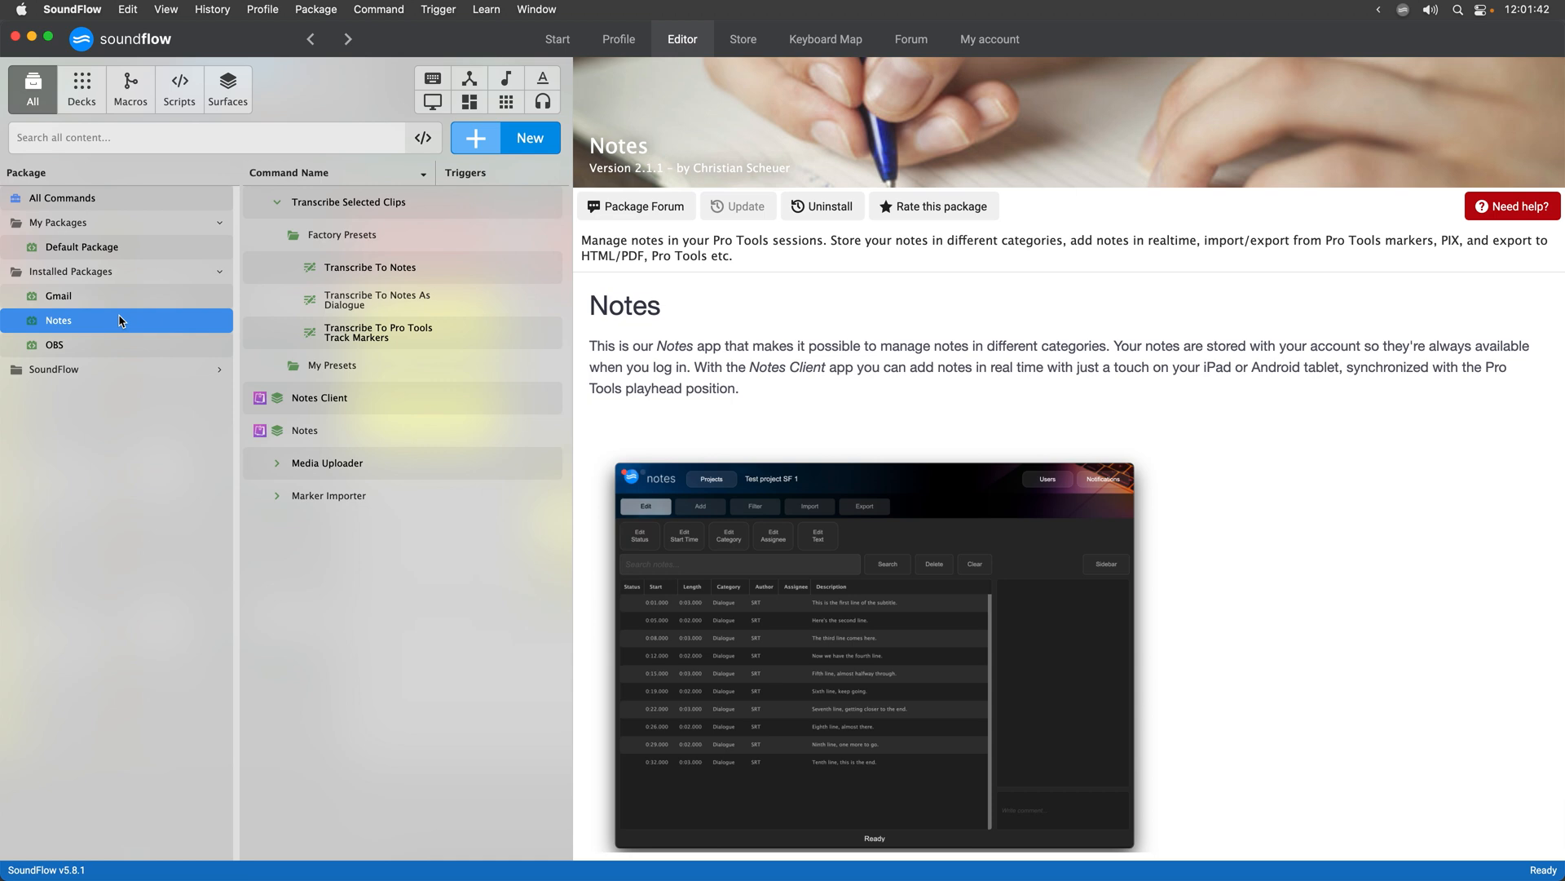
{"action": "mouse_move", "coordinate": [114, 282]}
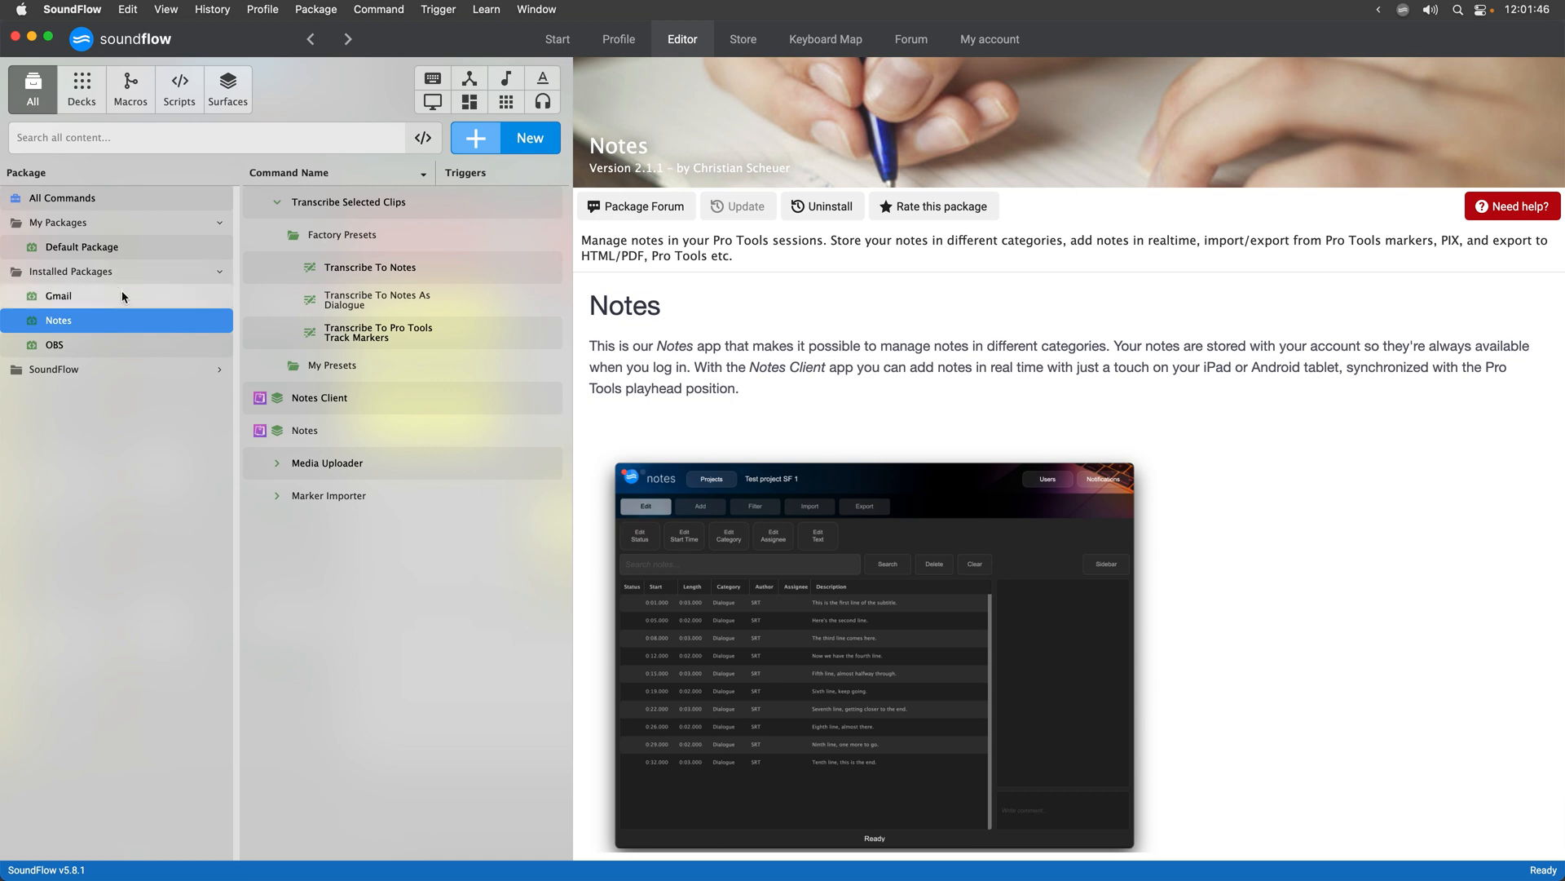
Expand Transcribe Selected Clips under the Notes package and show the Transcribe To Notes preset settings.
{"action": "left_click", "coordinate": [349, 202]}
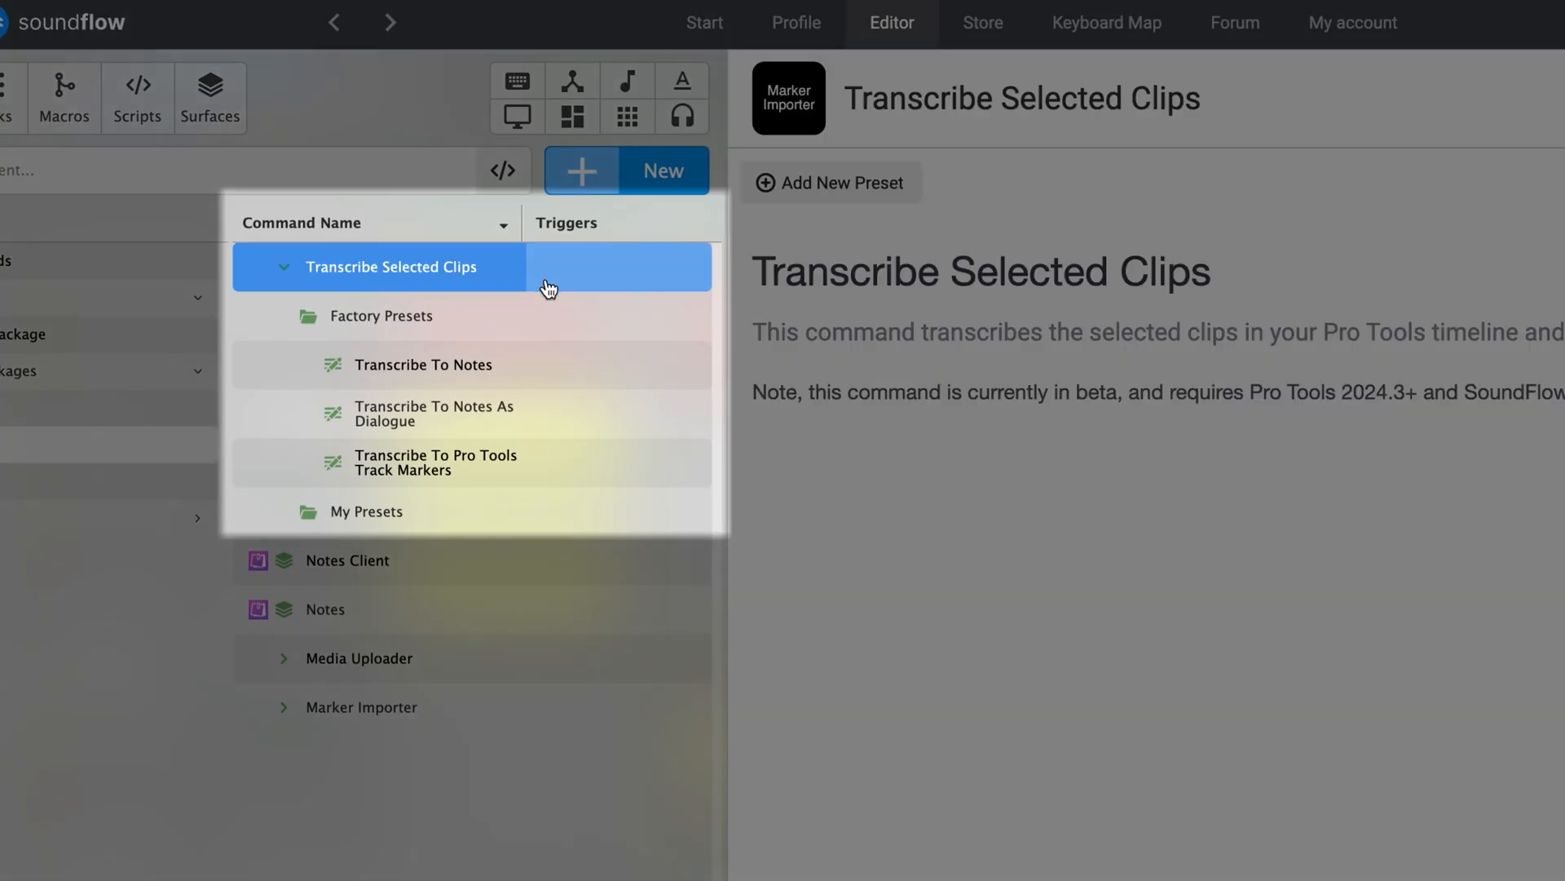
{"action": "left_click", "coordinate": [423, 363]}
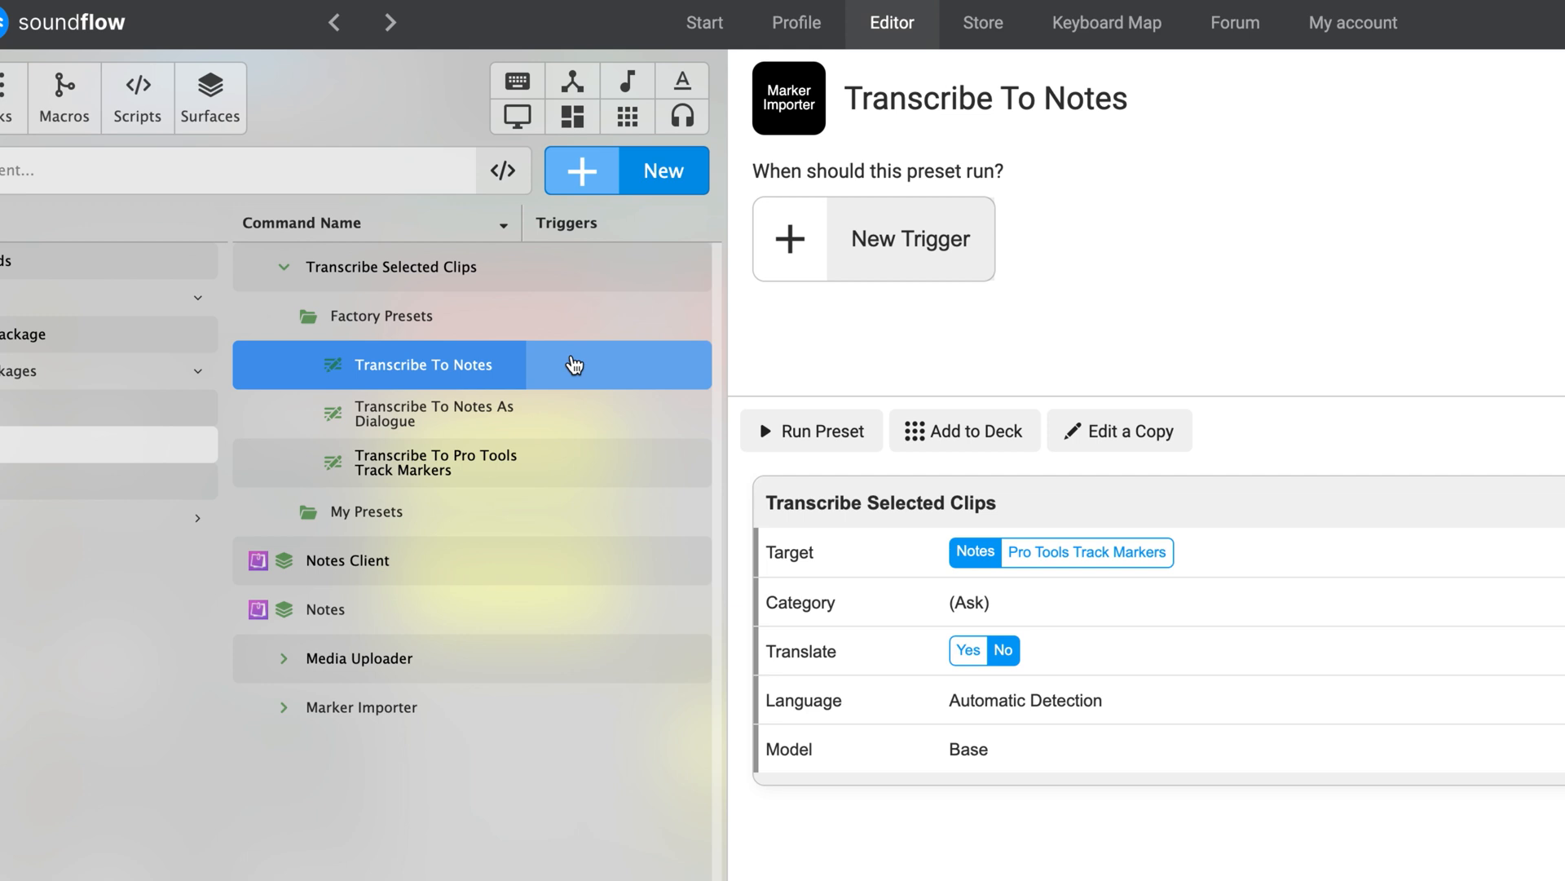
{"action": "left_click", "coordinate": [437, 462]}
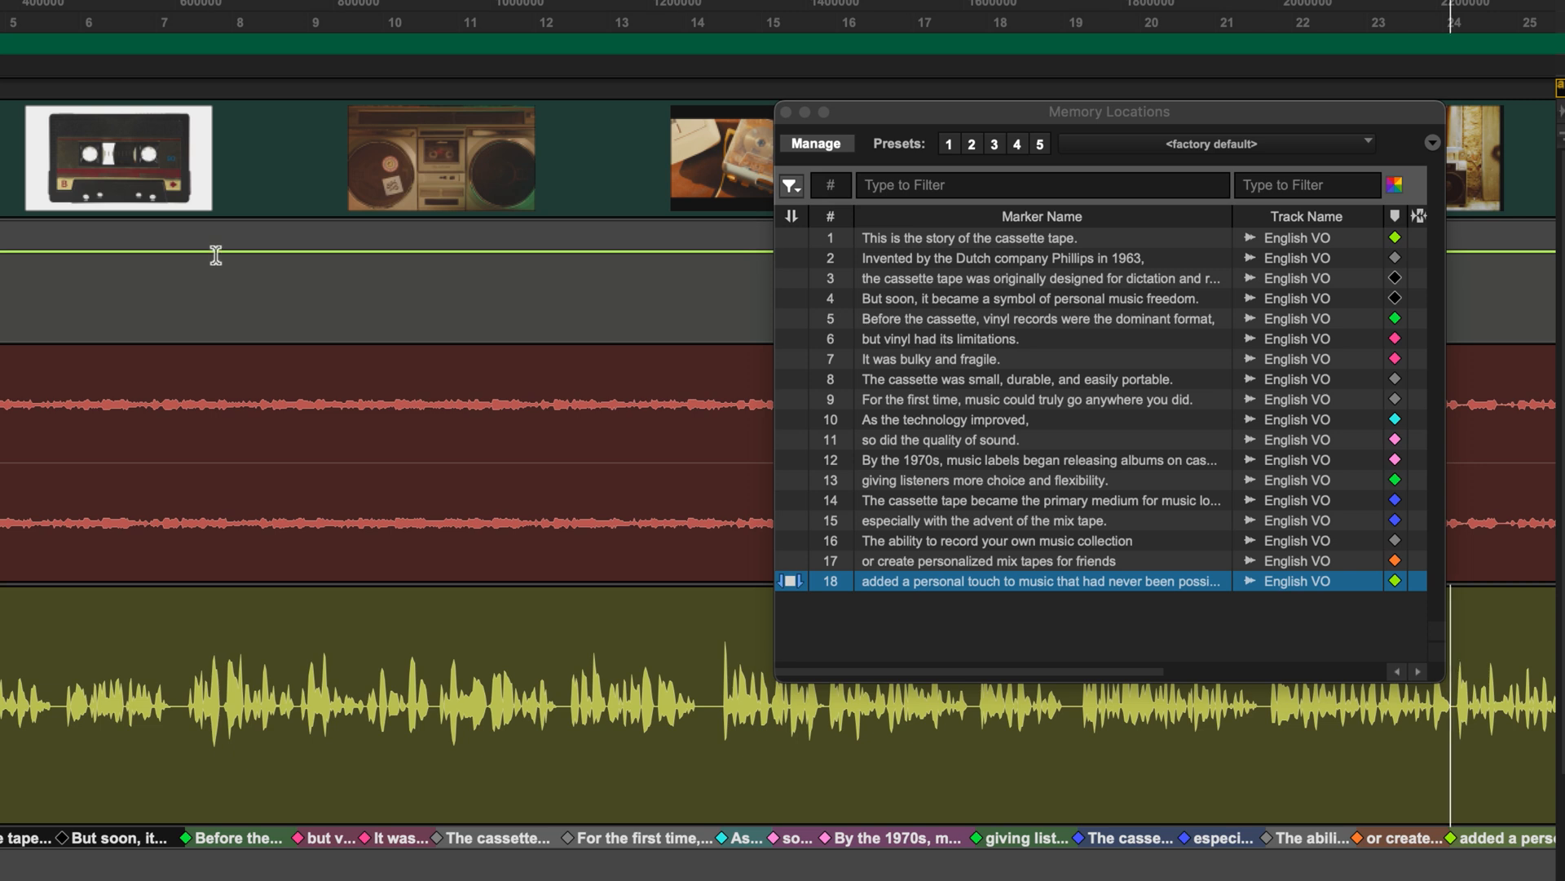
Filter the Memory Locations markers by name to the one mentioning 1970.
{"action": "left_click", "coordinate": [933, 359]}
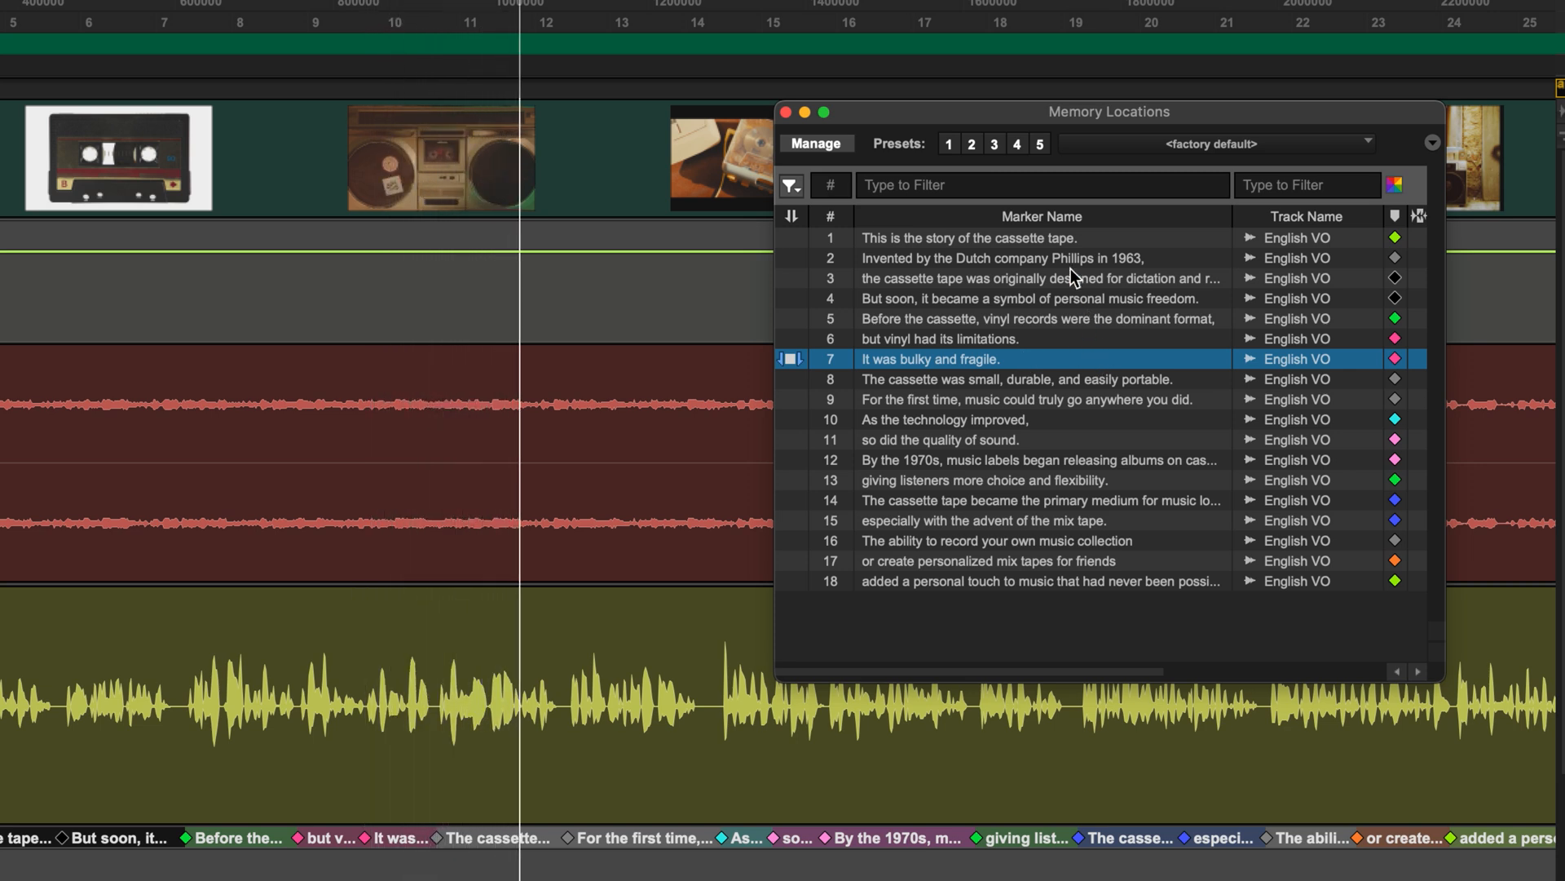
{"action": "left_click", "coordinate": [1042, 185]}
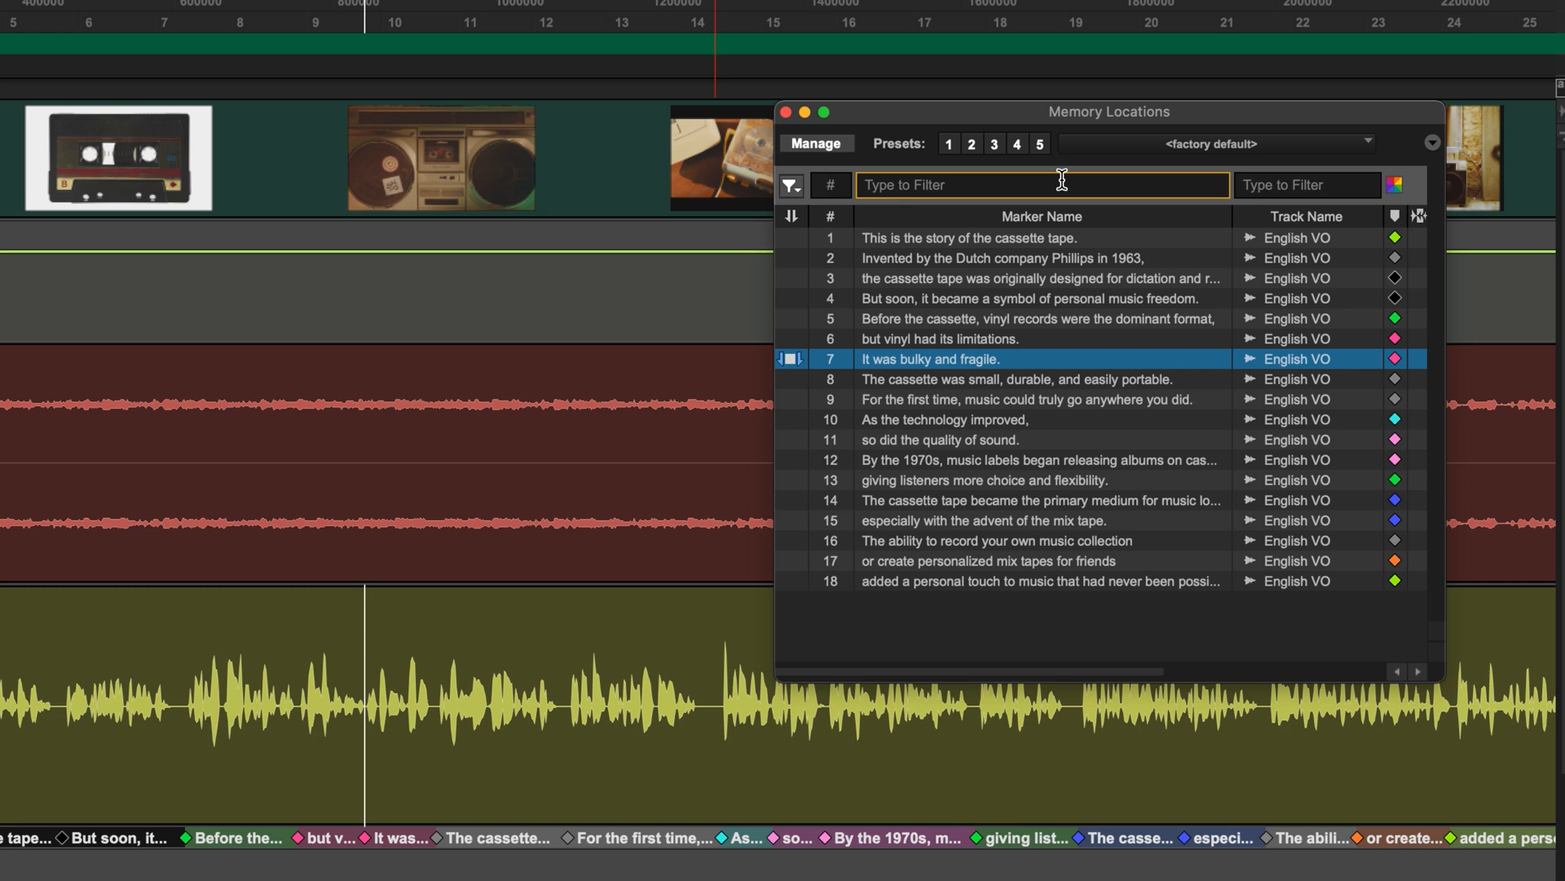
{"action": "type", "text": "1970"}
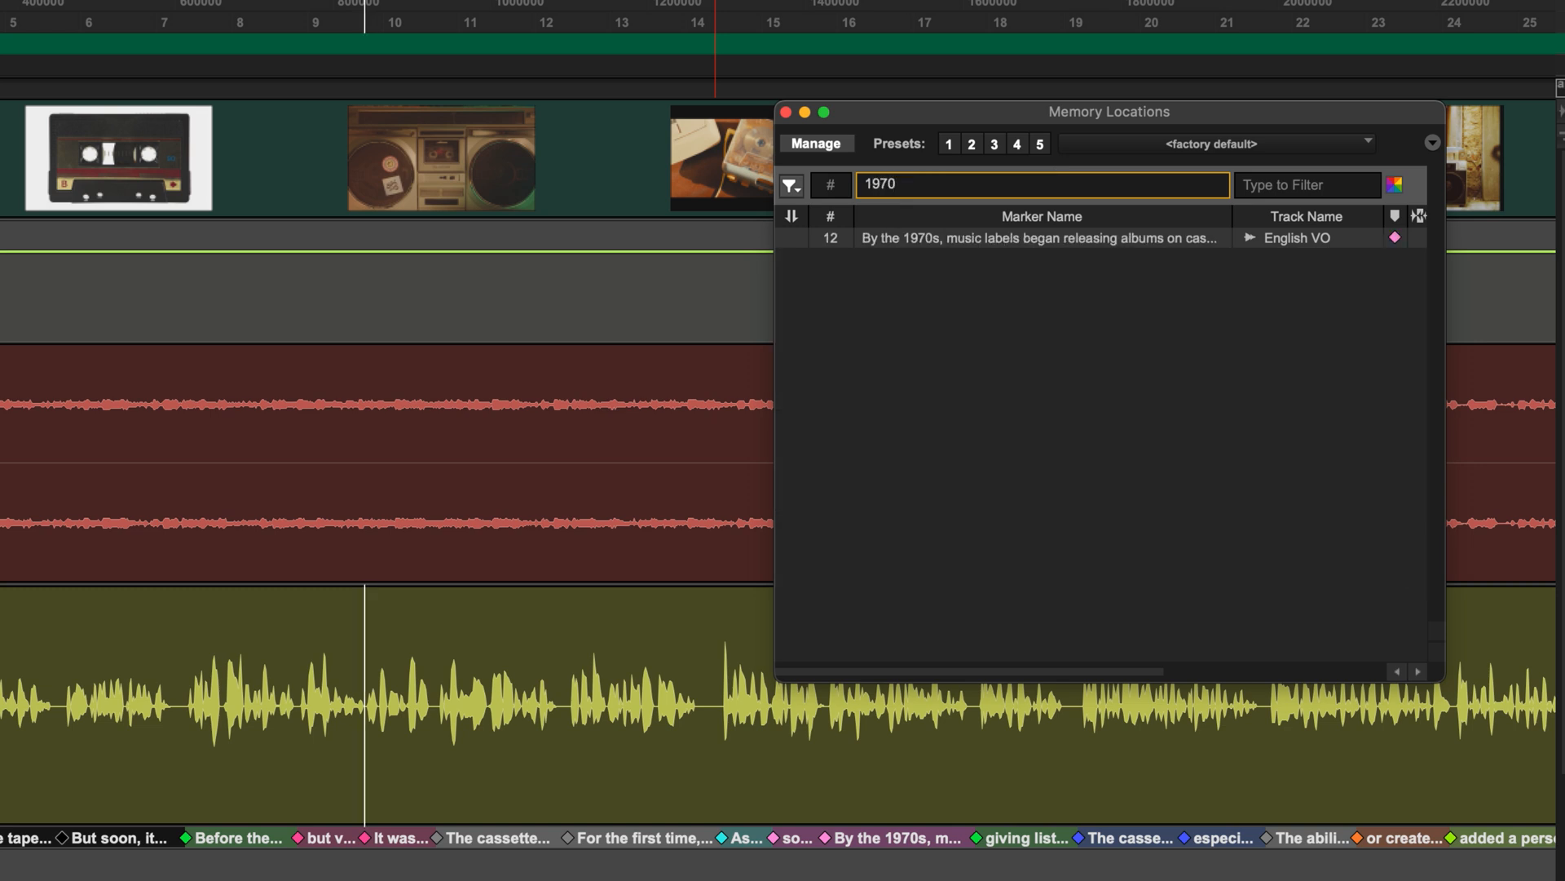
{"action": "left_click", "coordinate": [1039, 238]}
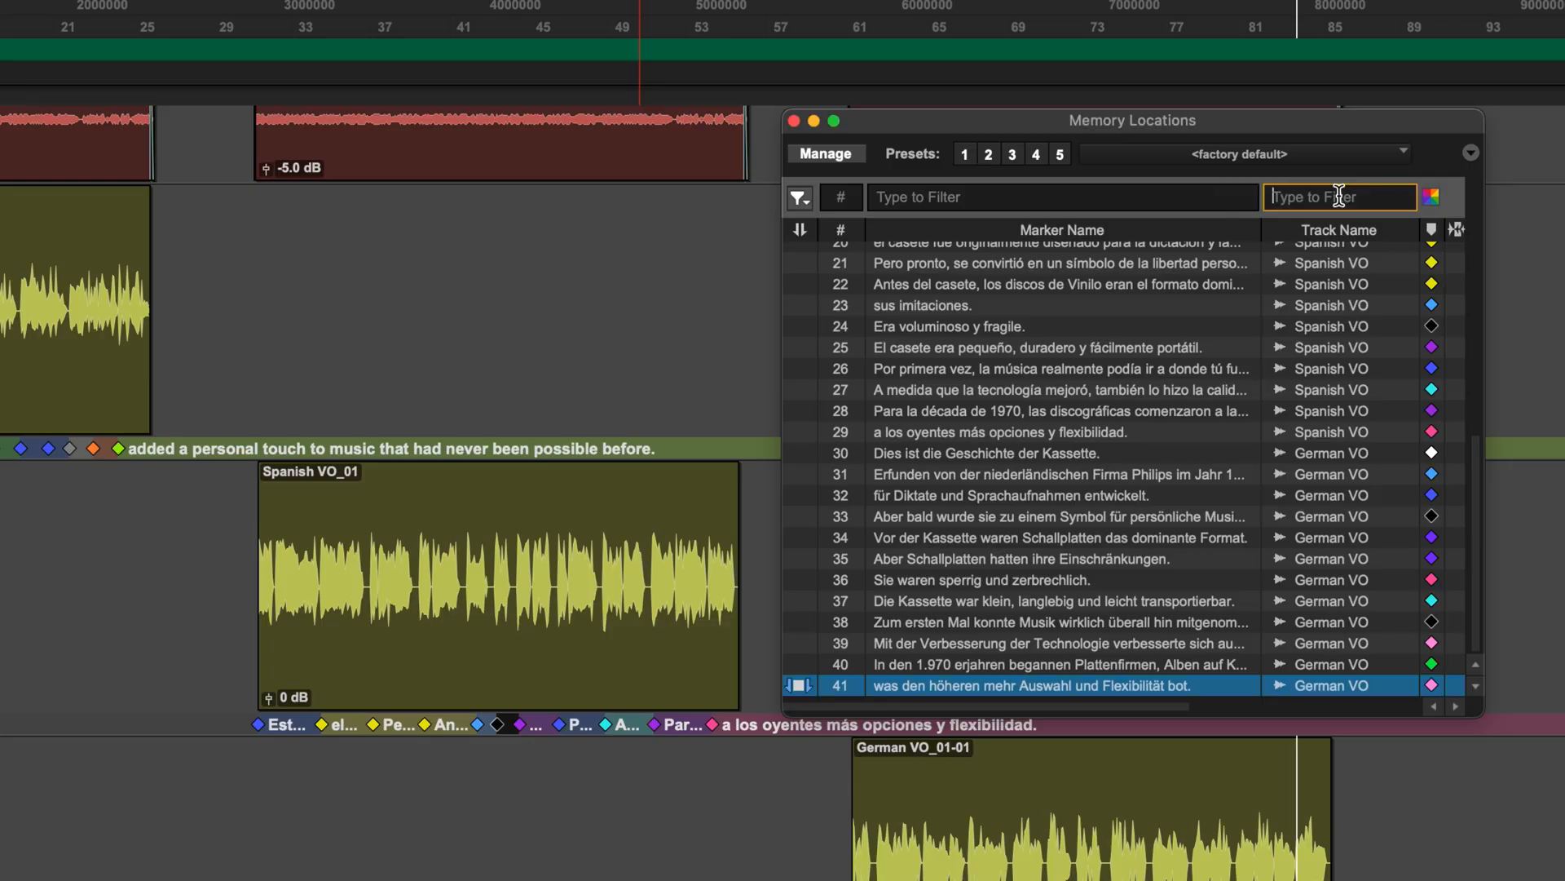
Filter markers to track name 'span' and marker name 'primer' to isolate the Por primera vez marker.
{"action": "type", "text": "span"}
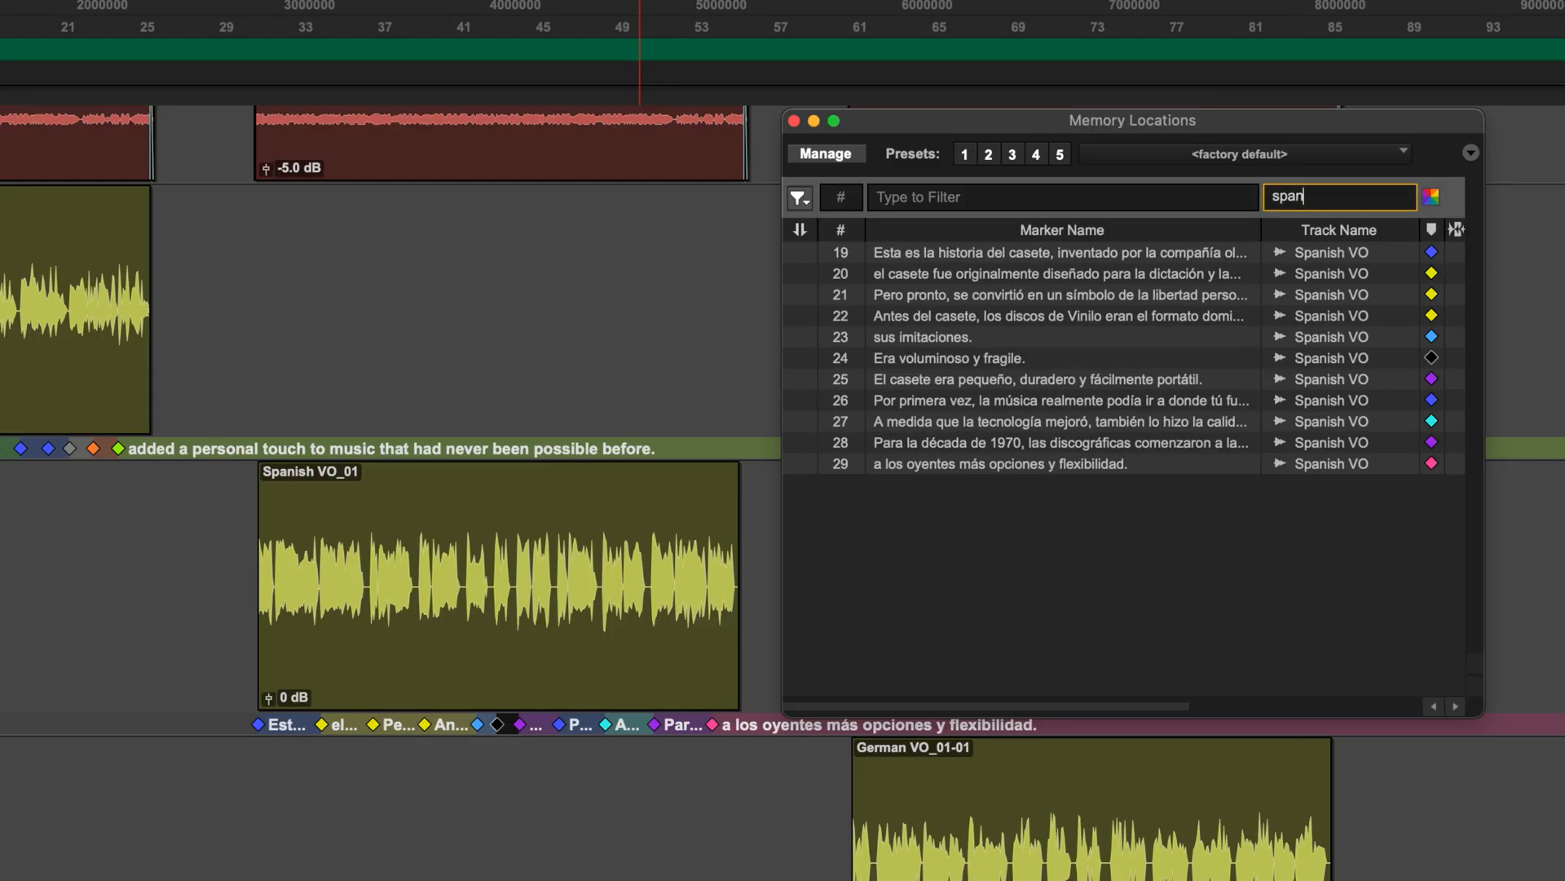
{"action": "left_click", "coordinate": [1061, 196]}
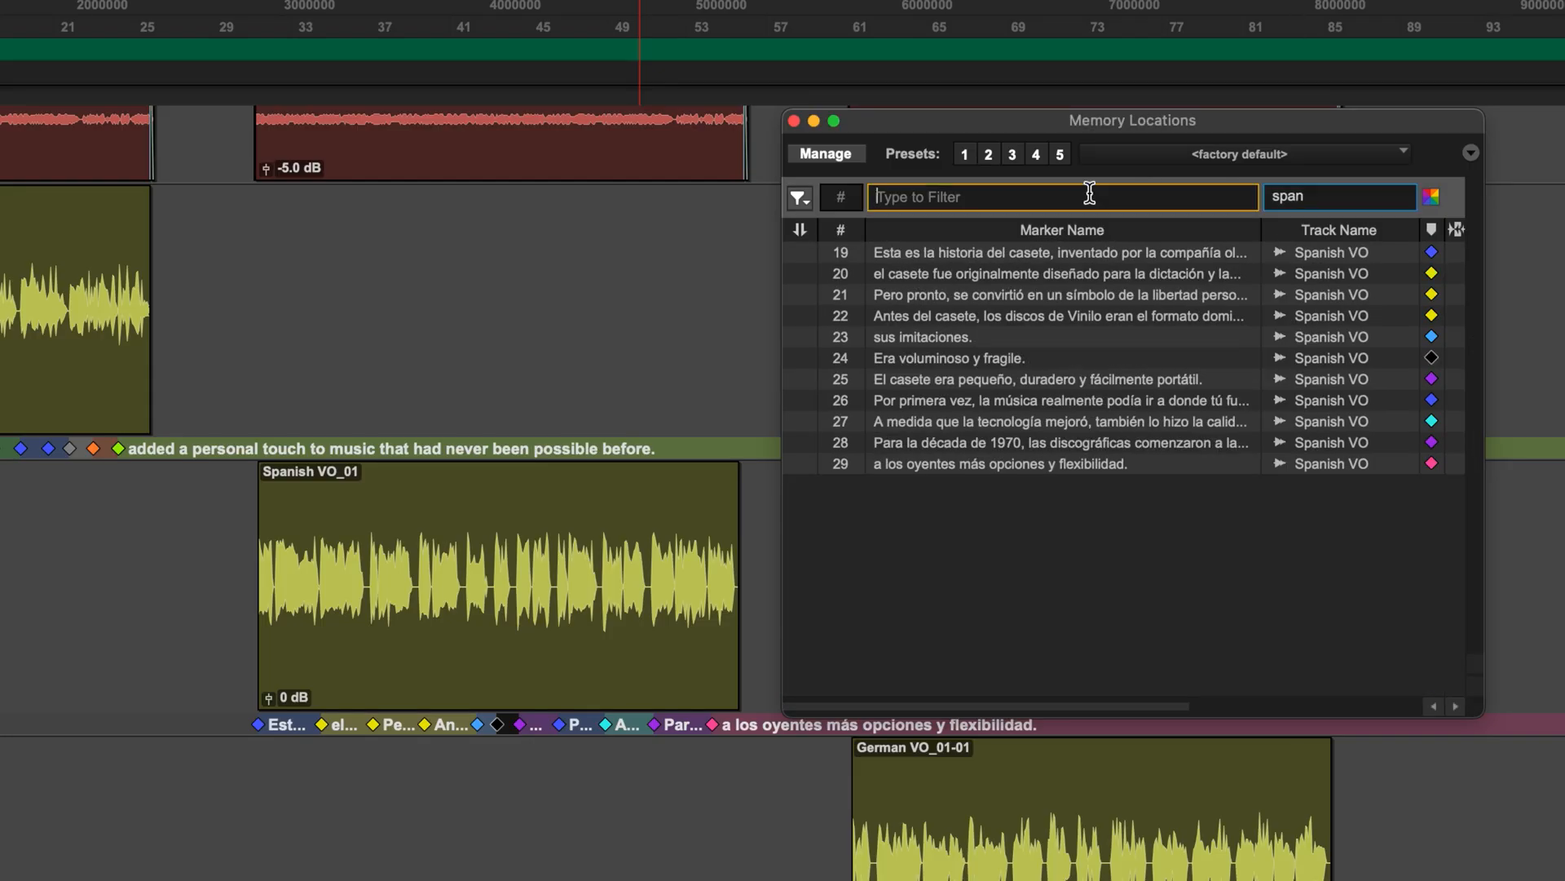
{"action": "type", "text": "primer"}
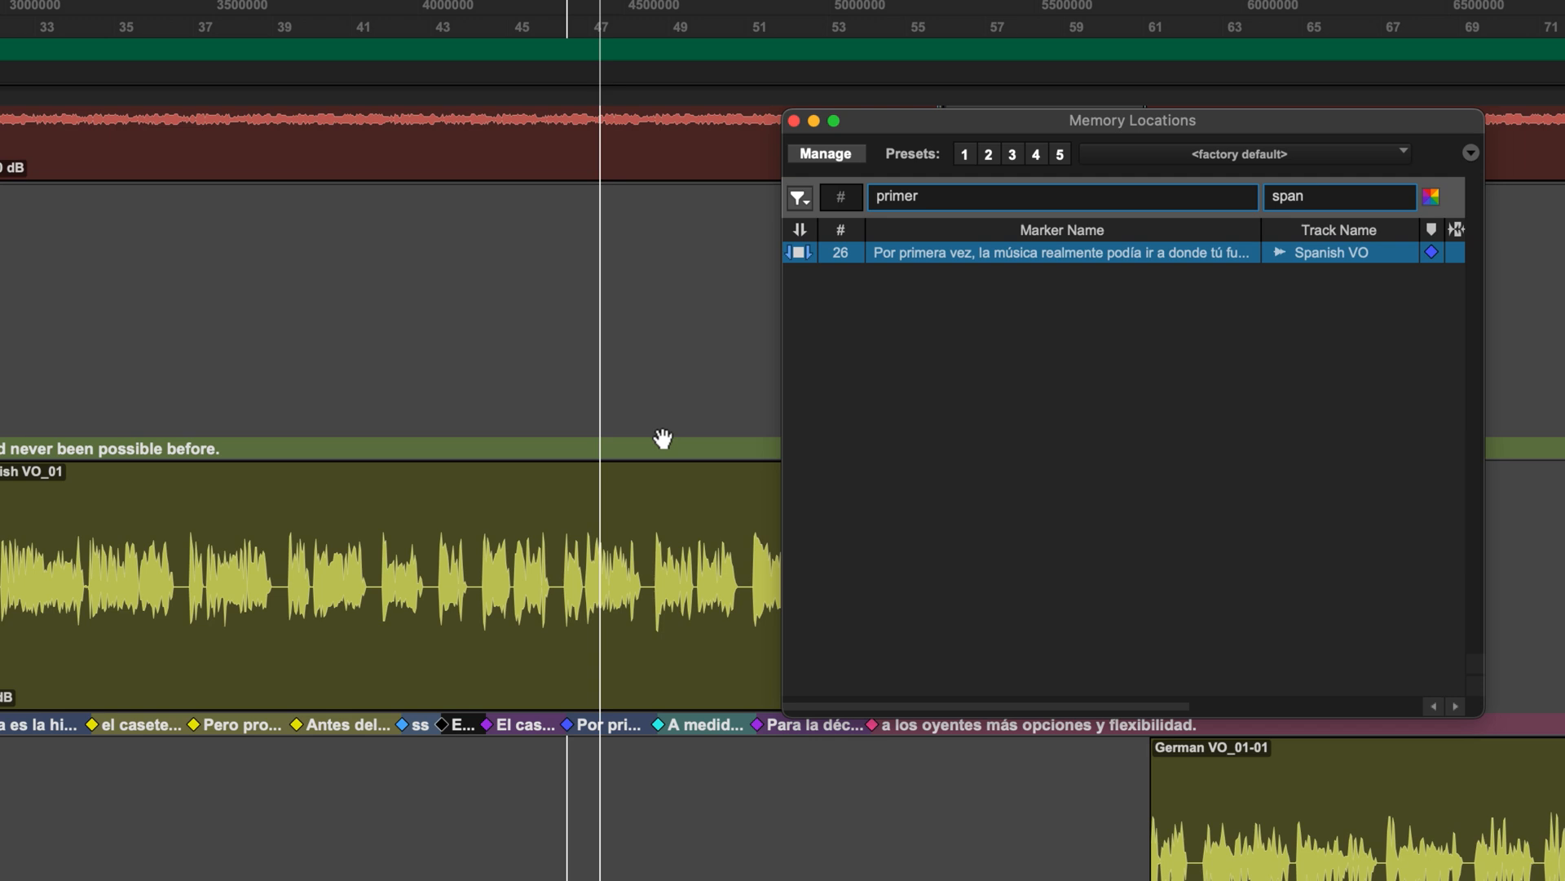
{"action": "scroll", "scroll_direction": "right", "scroll_amount": 3}
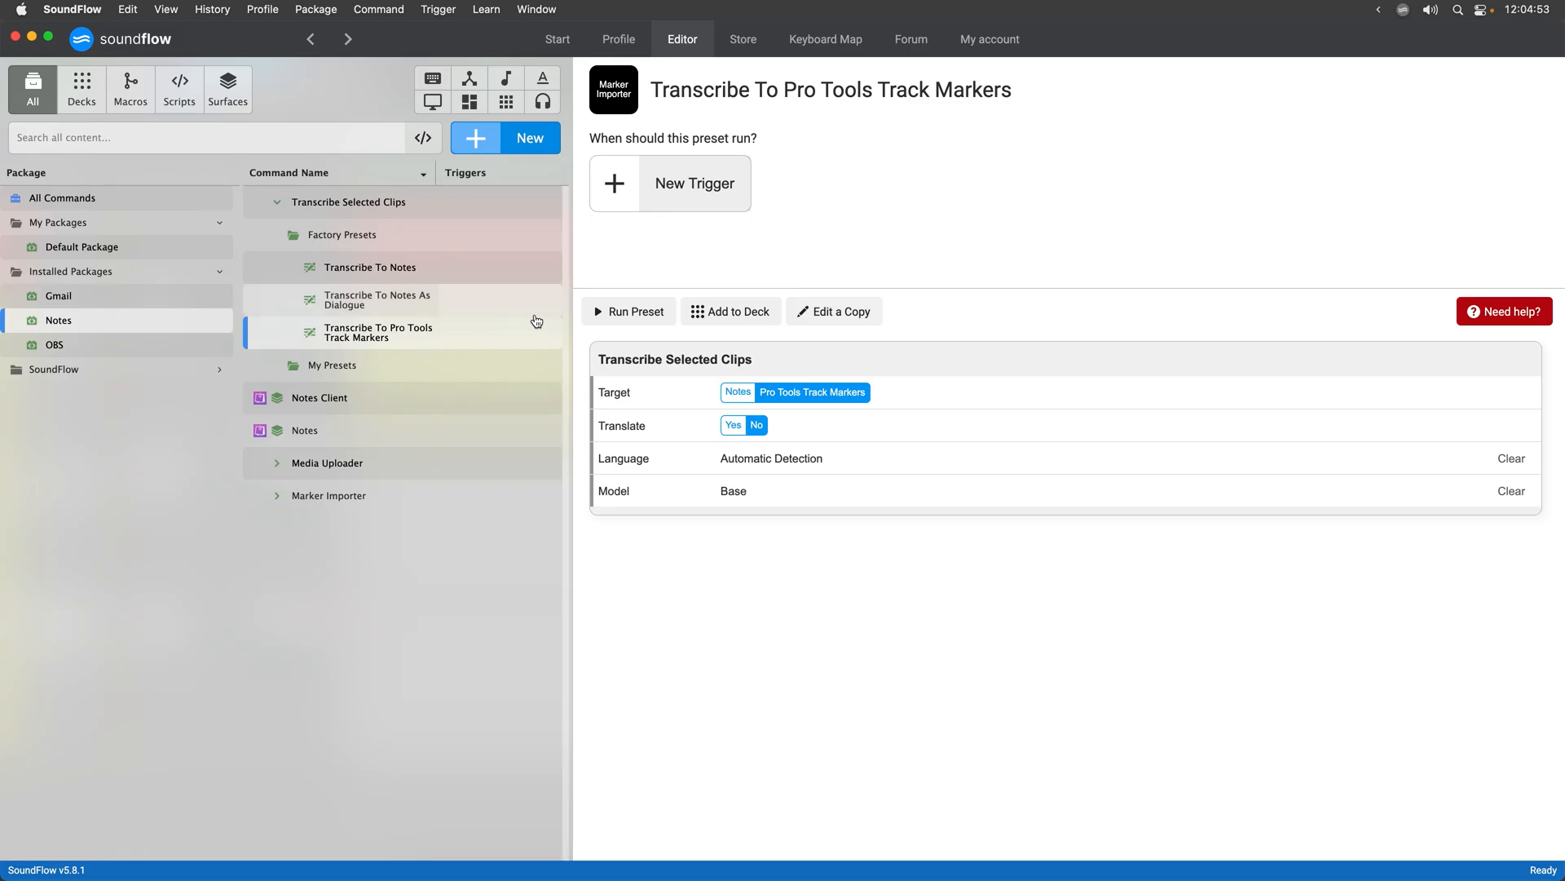
Show the Notes package's Transcribe Selected Clips factory presets in the Editor.
{"action": "left_click", "coordinate": [669, 182]}
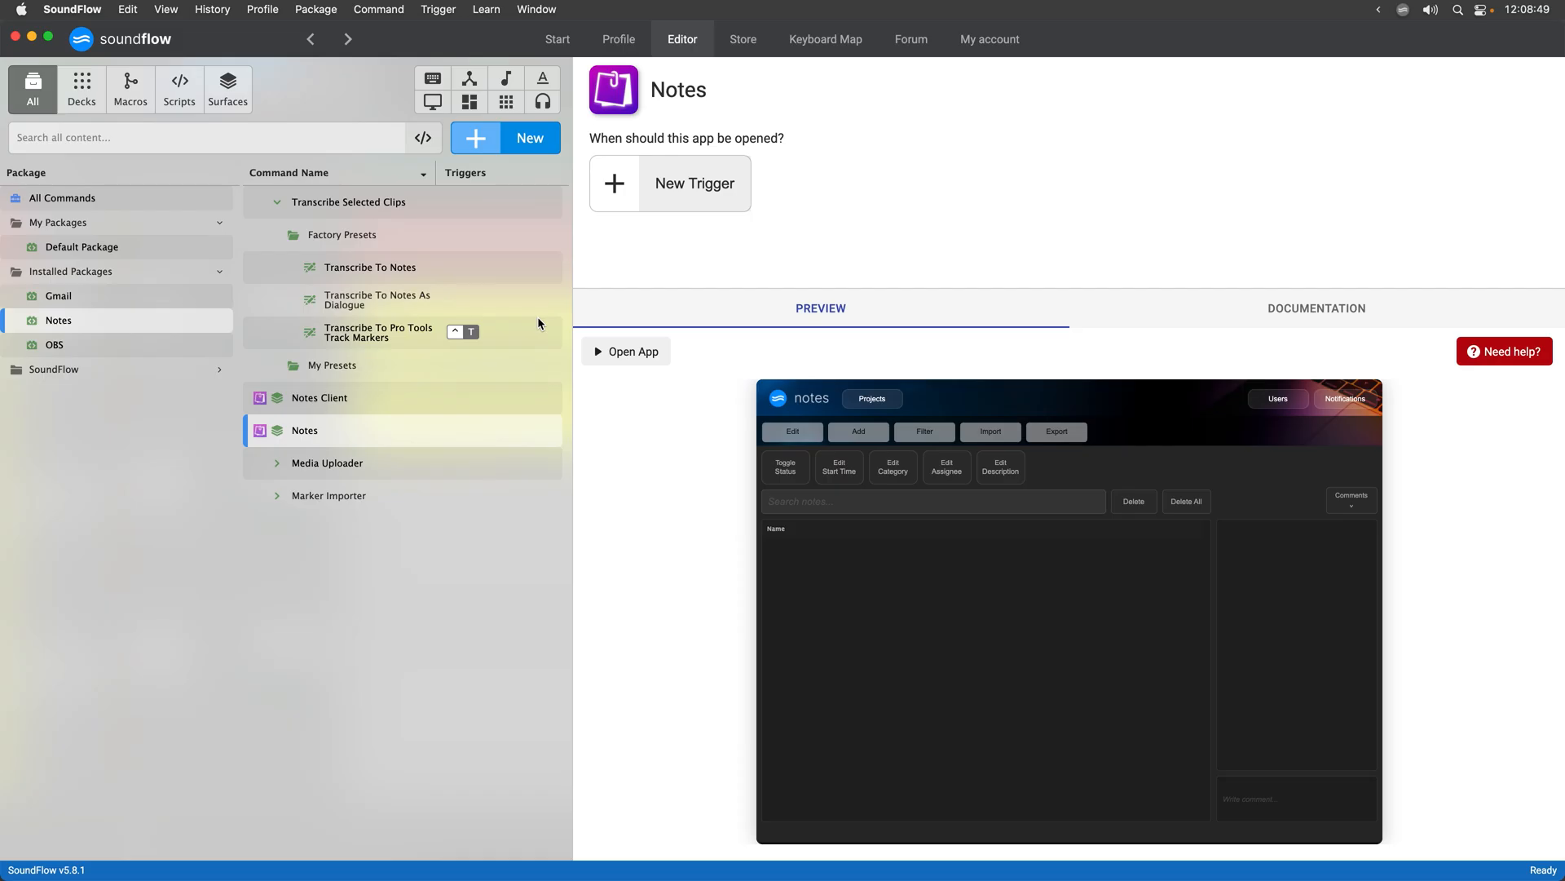
Run the Transcribe To Notes preset to send the English voiceover transcription to Notes.
{"action": "left_click", "coordinate": [372, 266]}
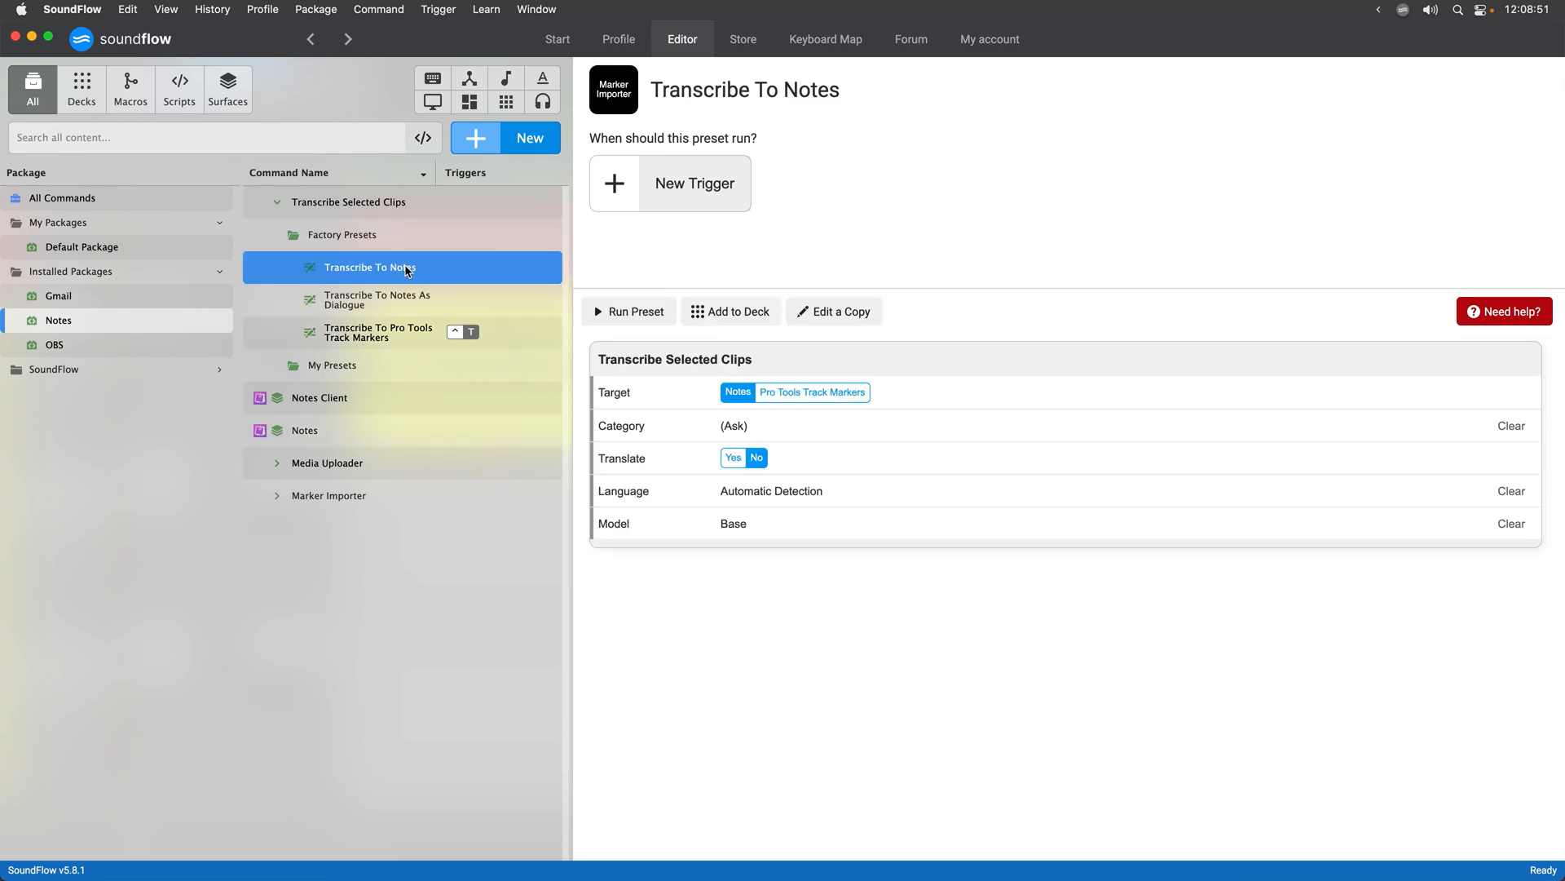
{"action": "left_click", "coordinate": [628, 310]}
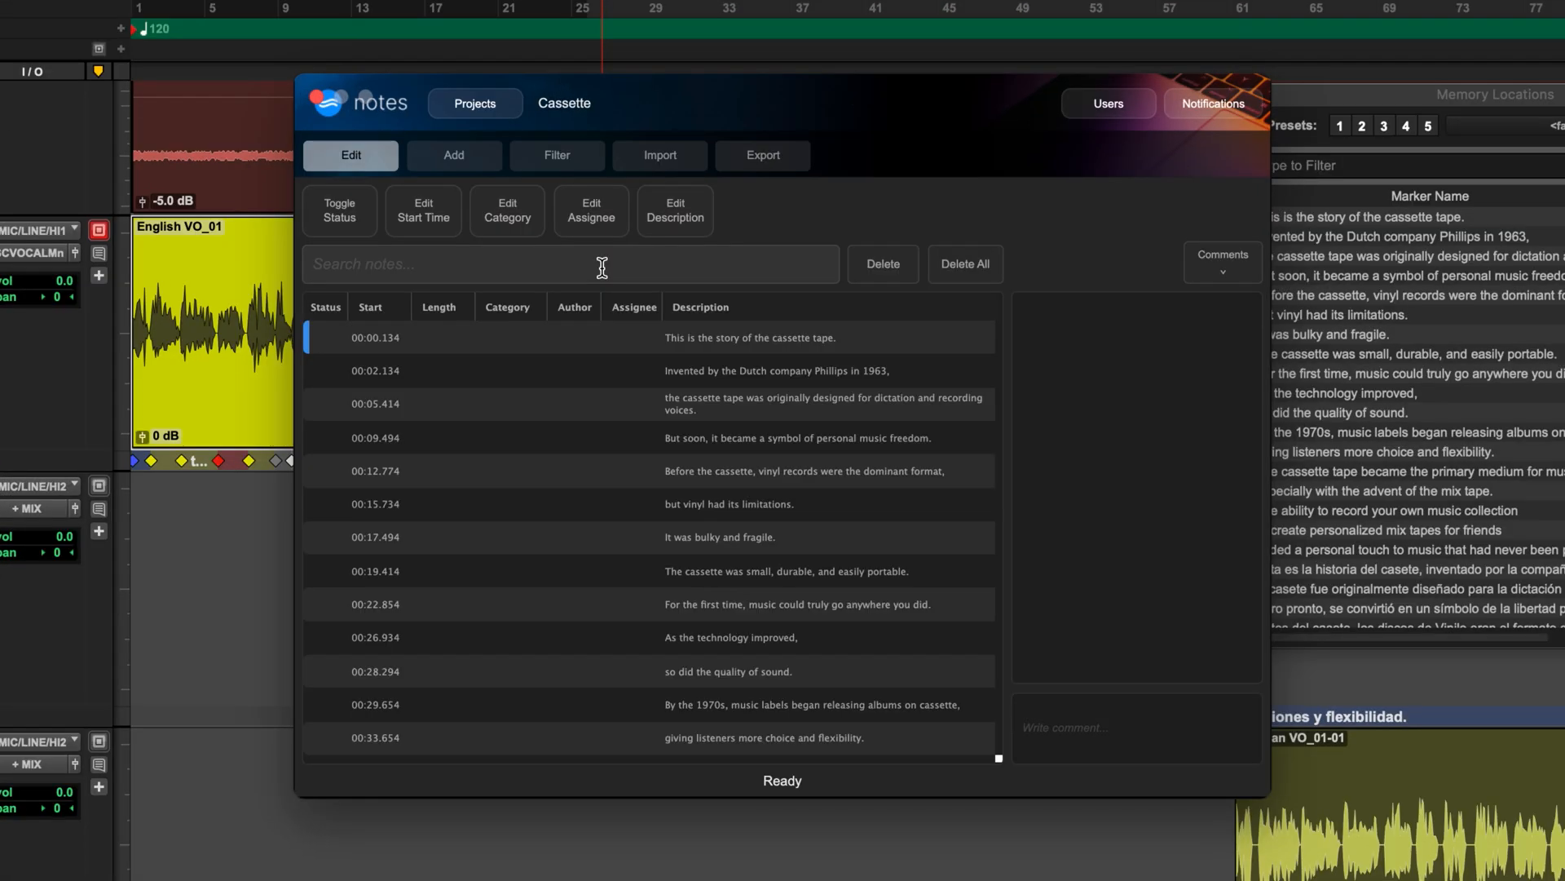
{"action": "mouse_move", "coordinate": [606, 272]}
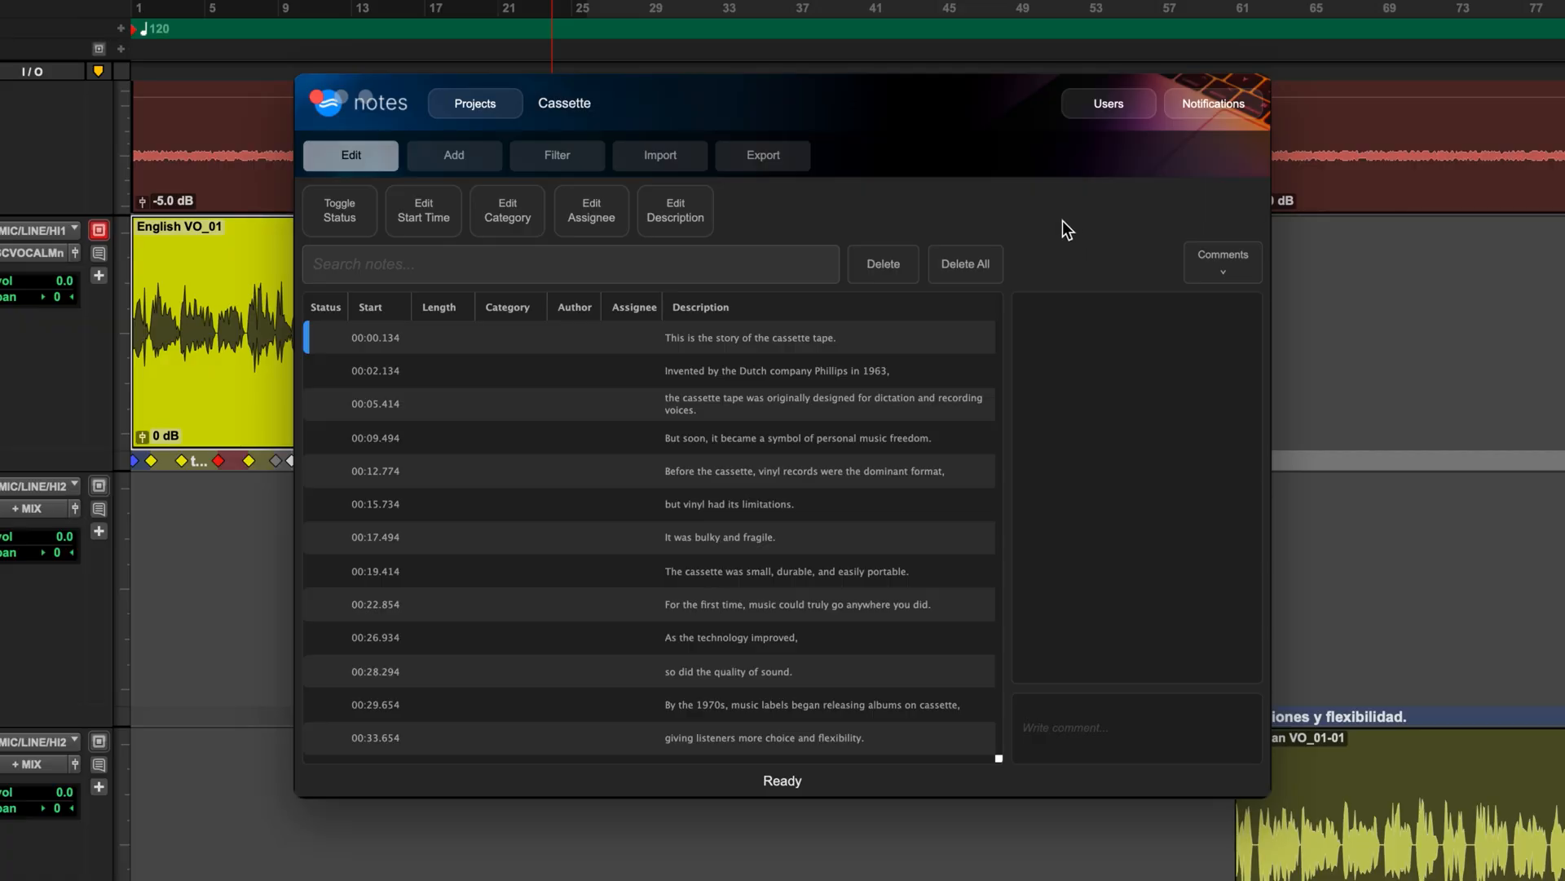
Review the Notes export choices, then delete all transcribed lines from the Cassette notes list.
{"action": "left_click", "coordinate": [763, 155]}
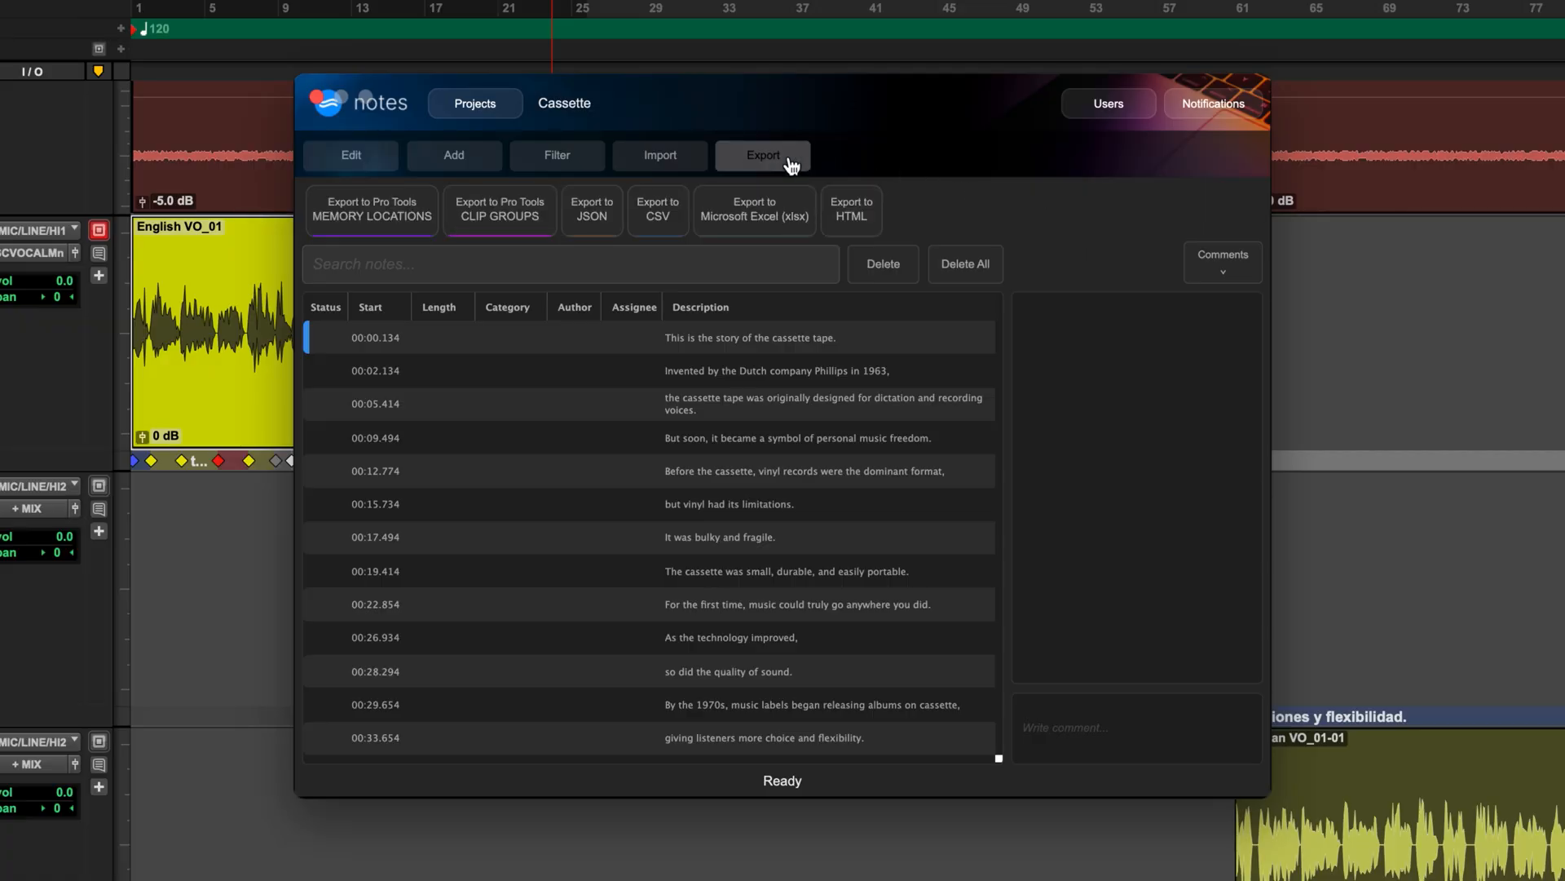
{"action": "left_click", "coordinate": [657, 210]}
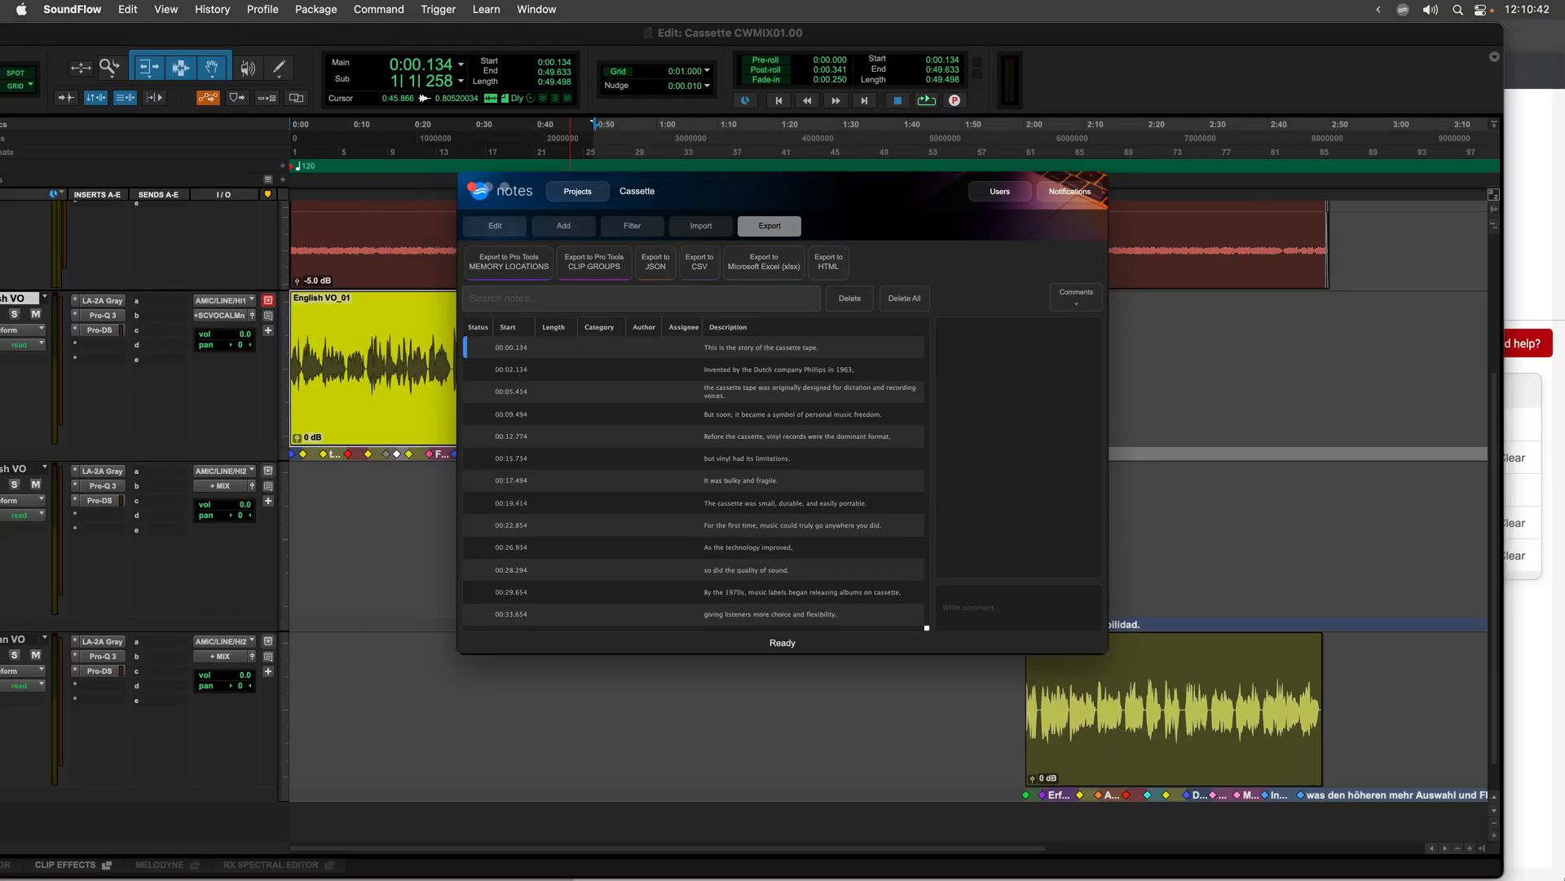
{"action": "left_click", "coordinate": [699, 261]}
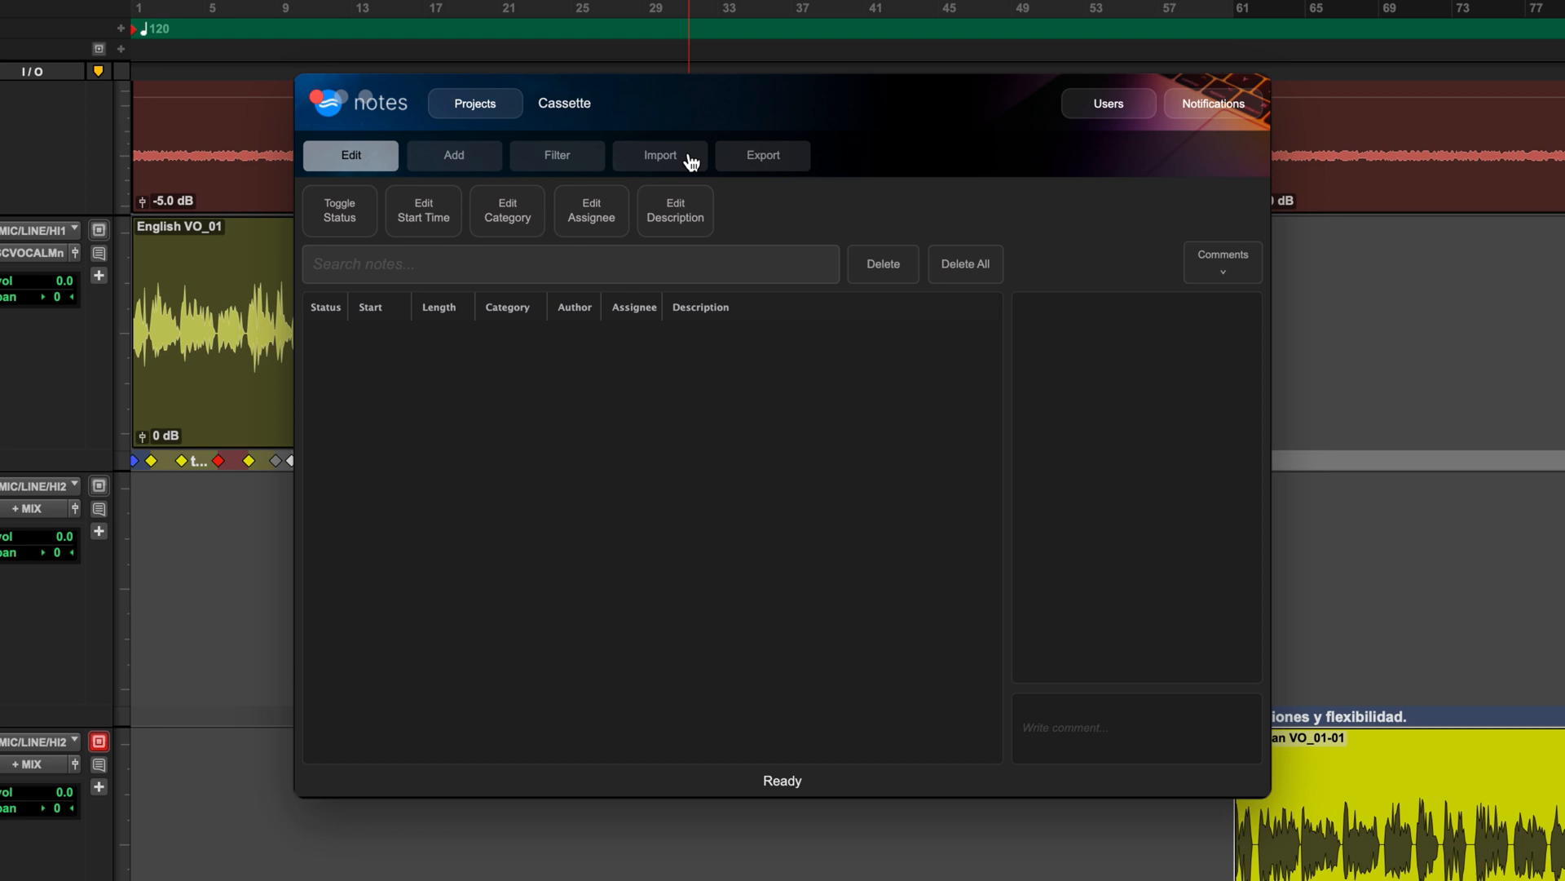
Close Notes and return to the Transcribe To Pro Tools Track Markers preset.
{"action": "left_click", "coordinate": [661, 157]}
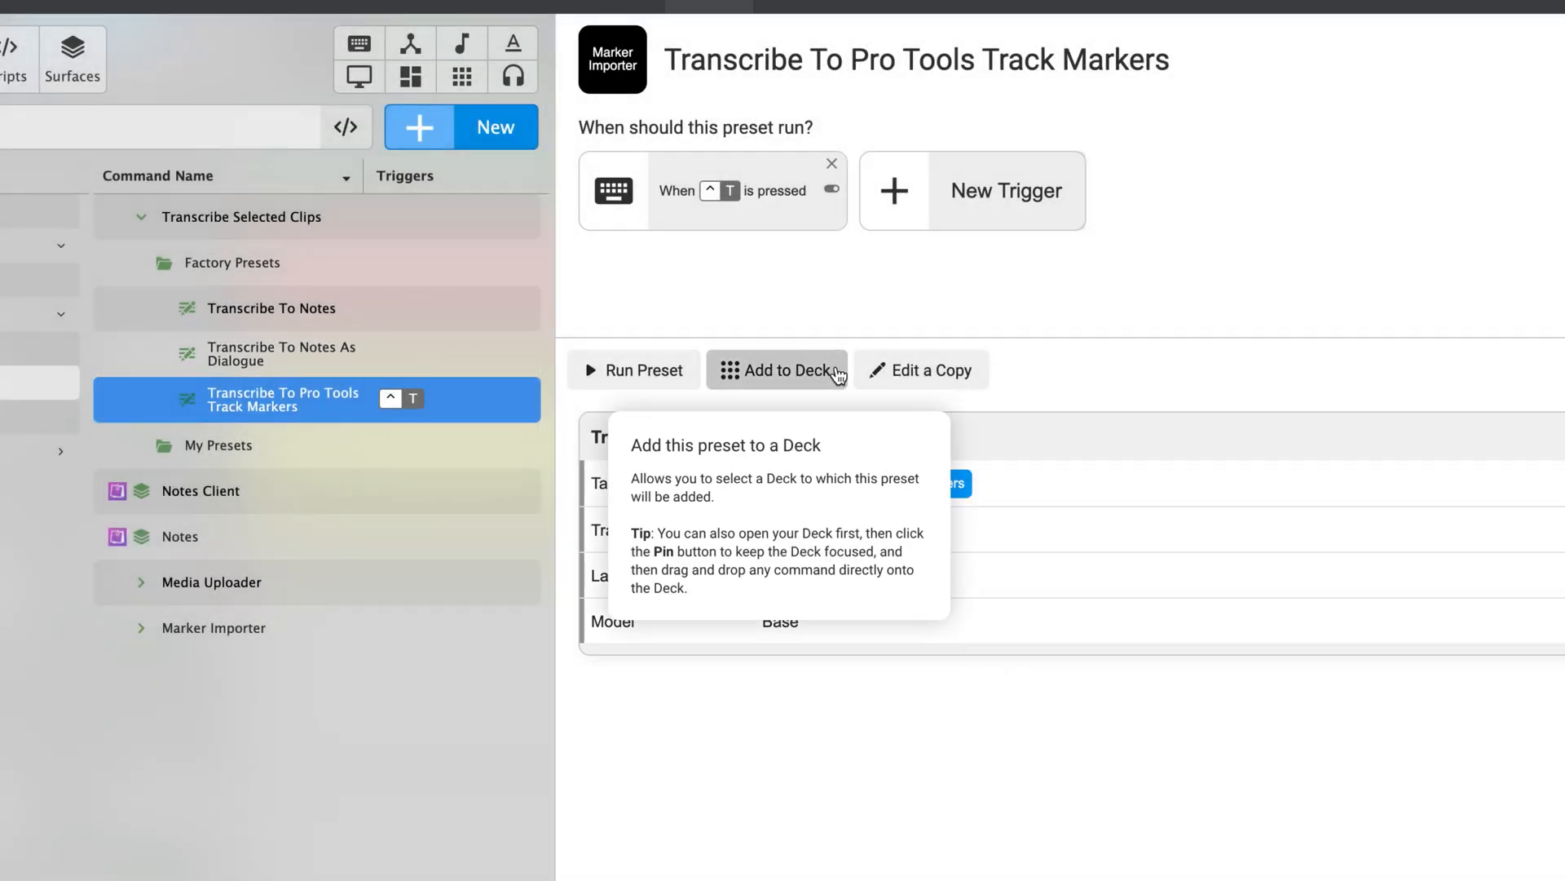
Edit a copy of the track markers preset with language Spanish and model Medium.
{"action": "left_click", "coordinate": [919, 370]}
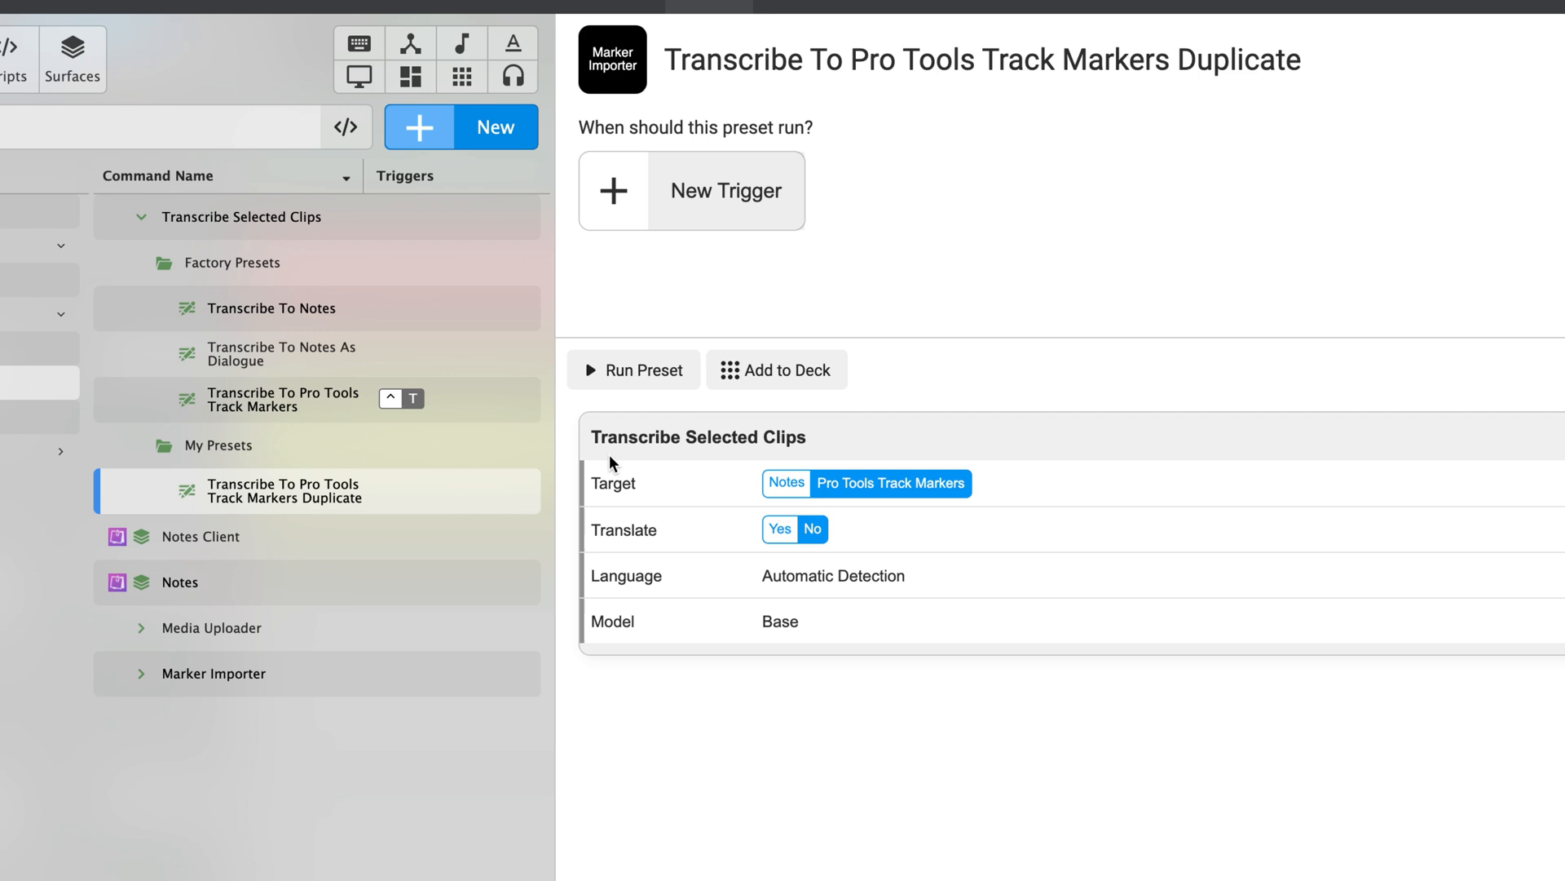
{"action": "left_click", "coordinate": [833, 575]}
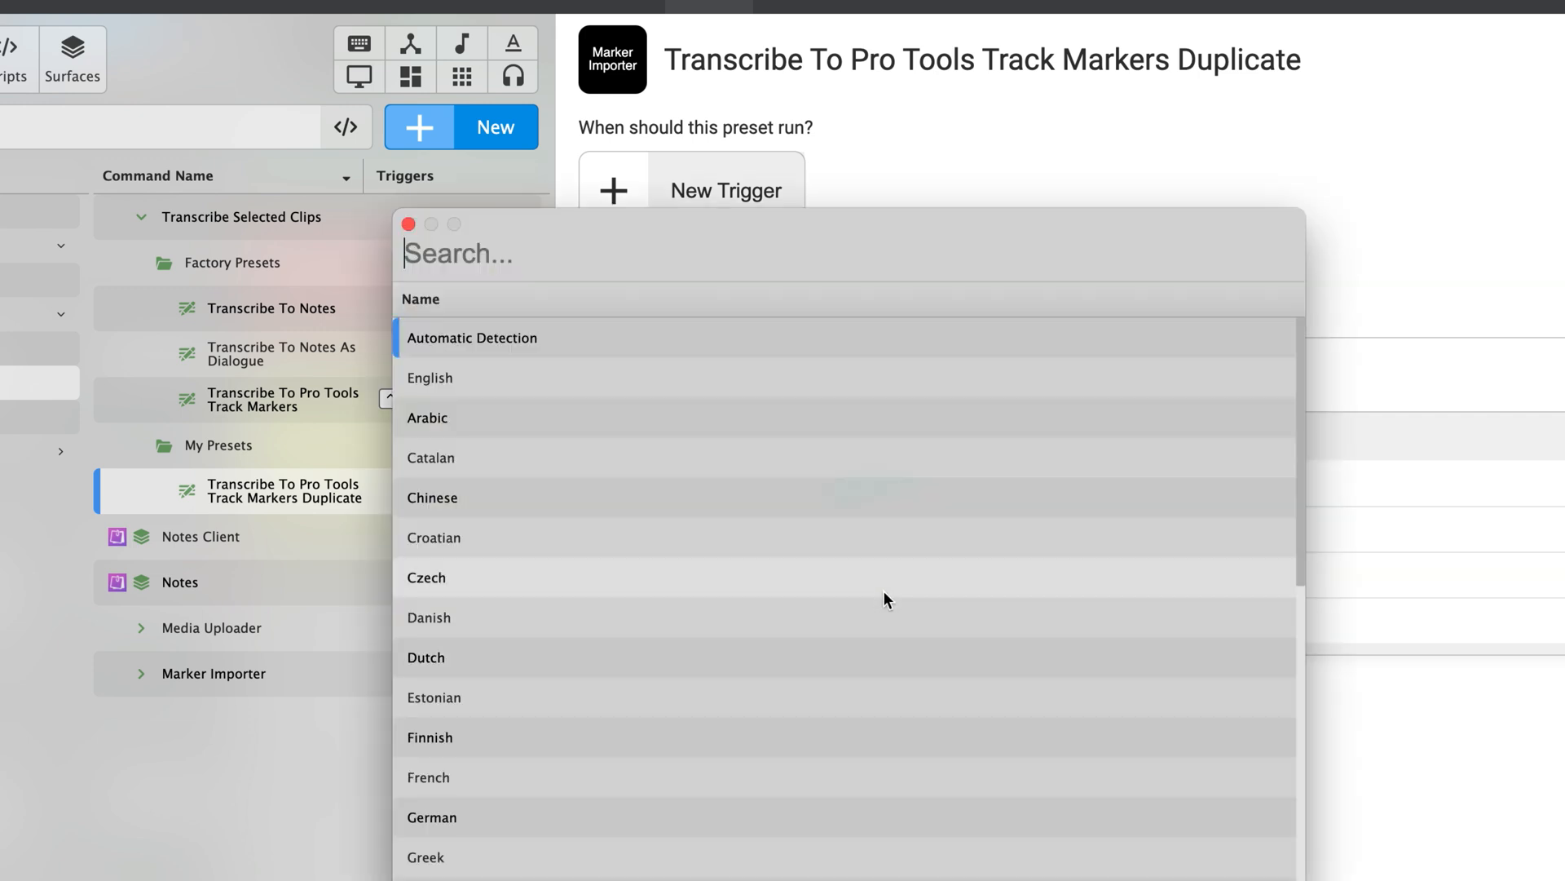
{"action": "left_click", "coordinate": [431, 817]}
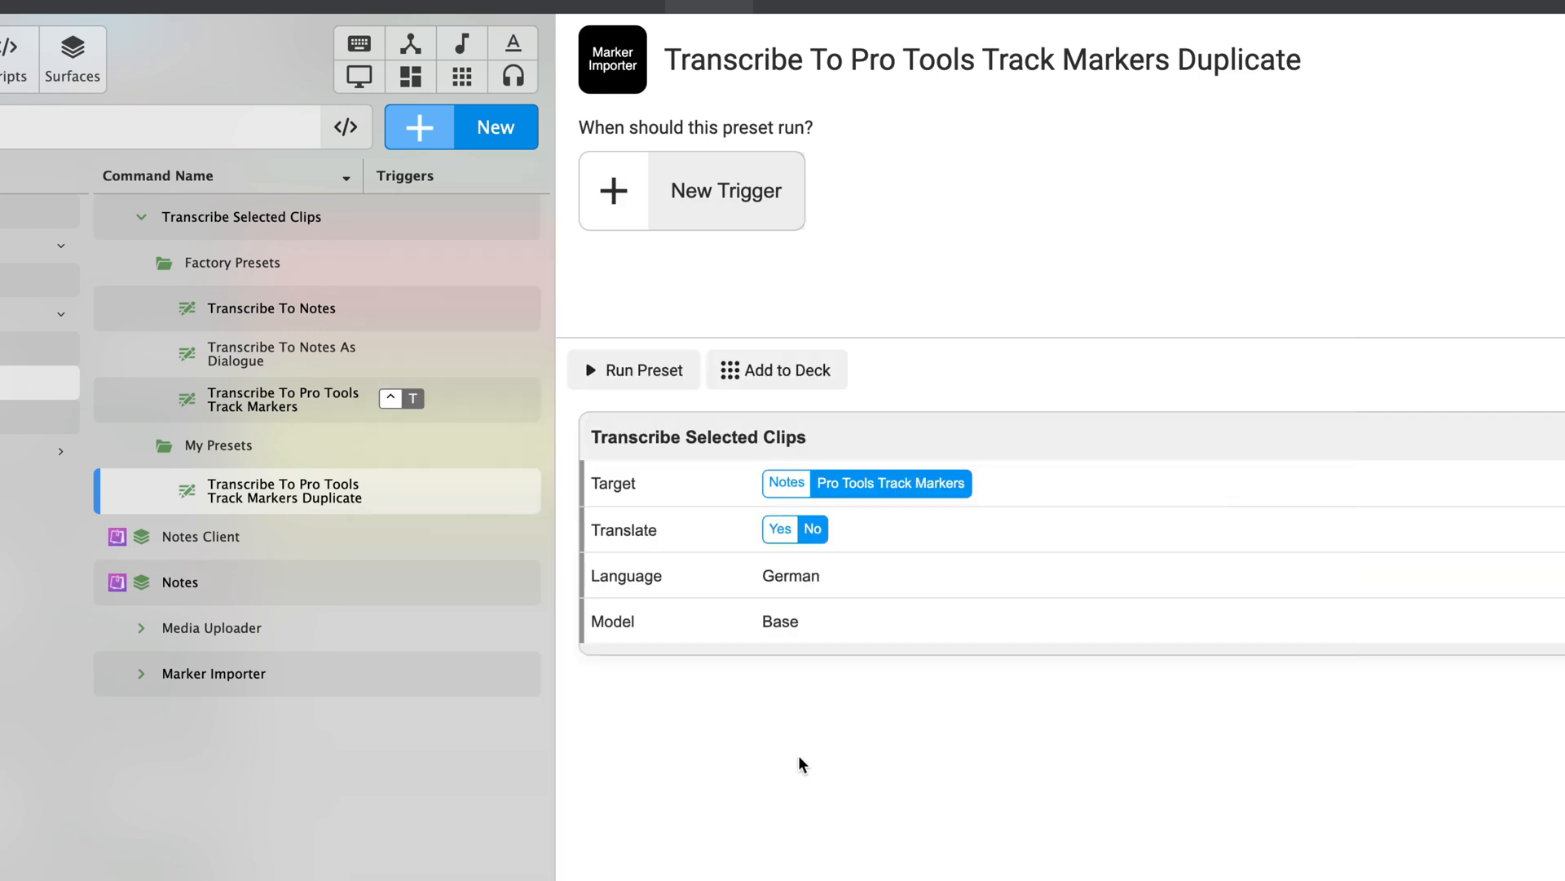
{"action": "left_click", "coordinate": [789, 576]}
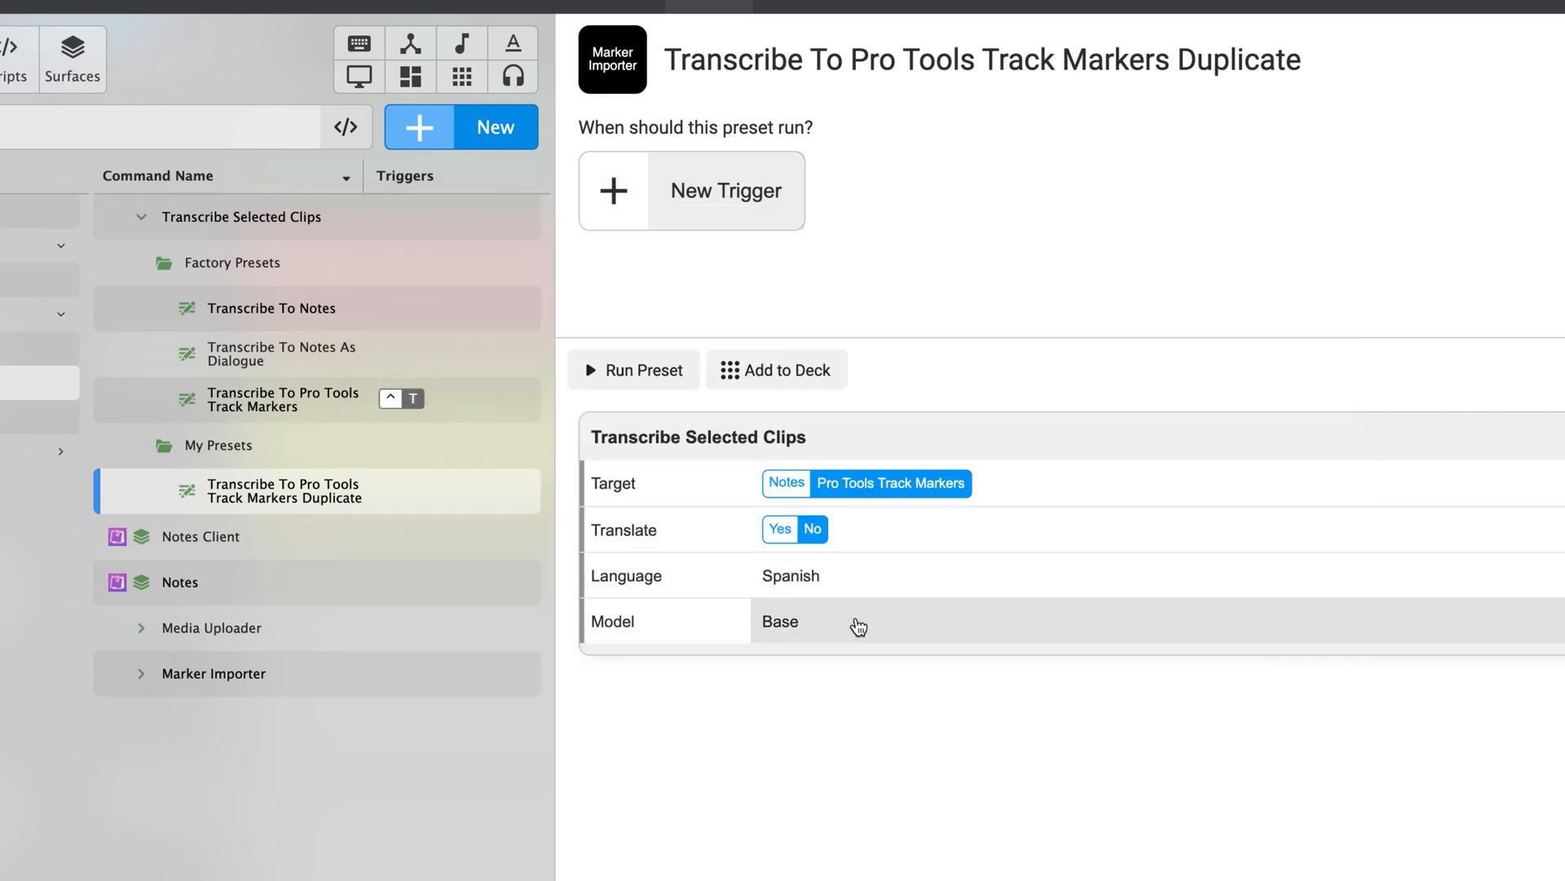
{"action": "left_click", "coordinate": [779, 621]}
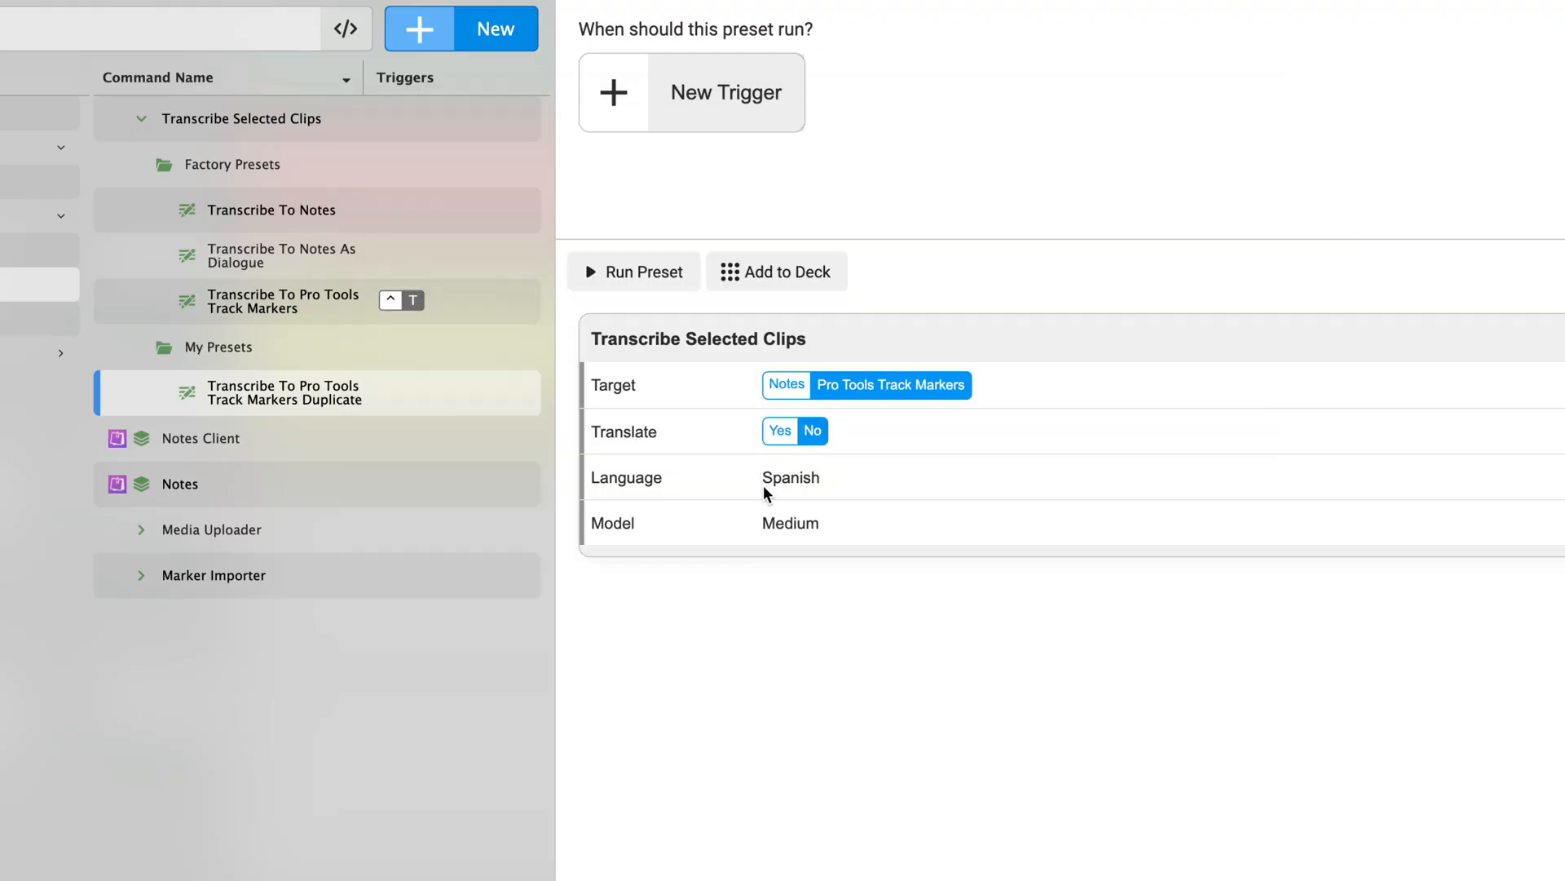
Set the copied preset's model to Large (v1) and run it on the Spanish VO clip.
{"action": "left_click", "coordinate": [789, 522]}
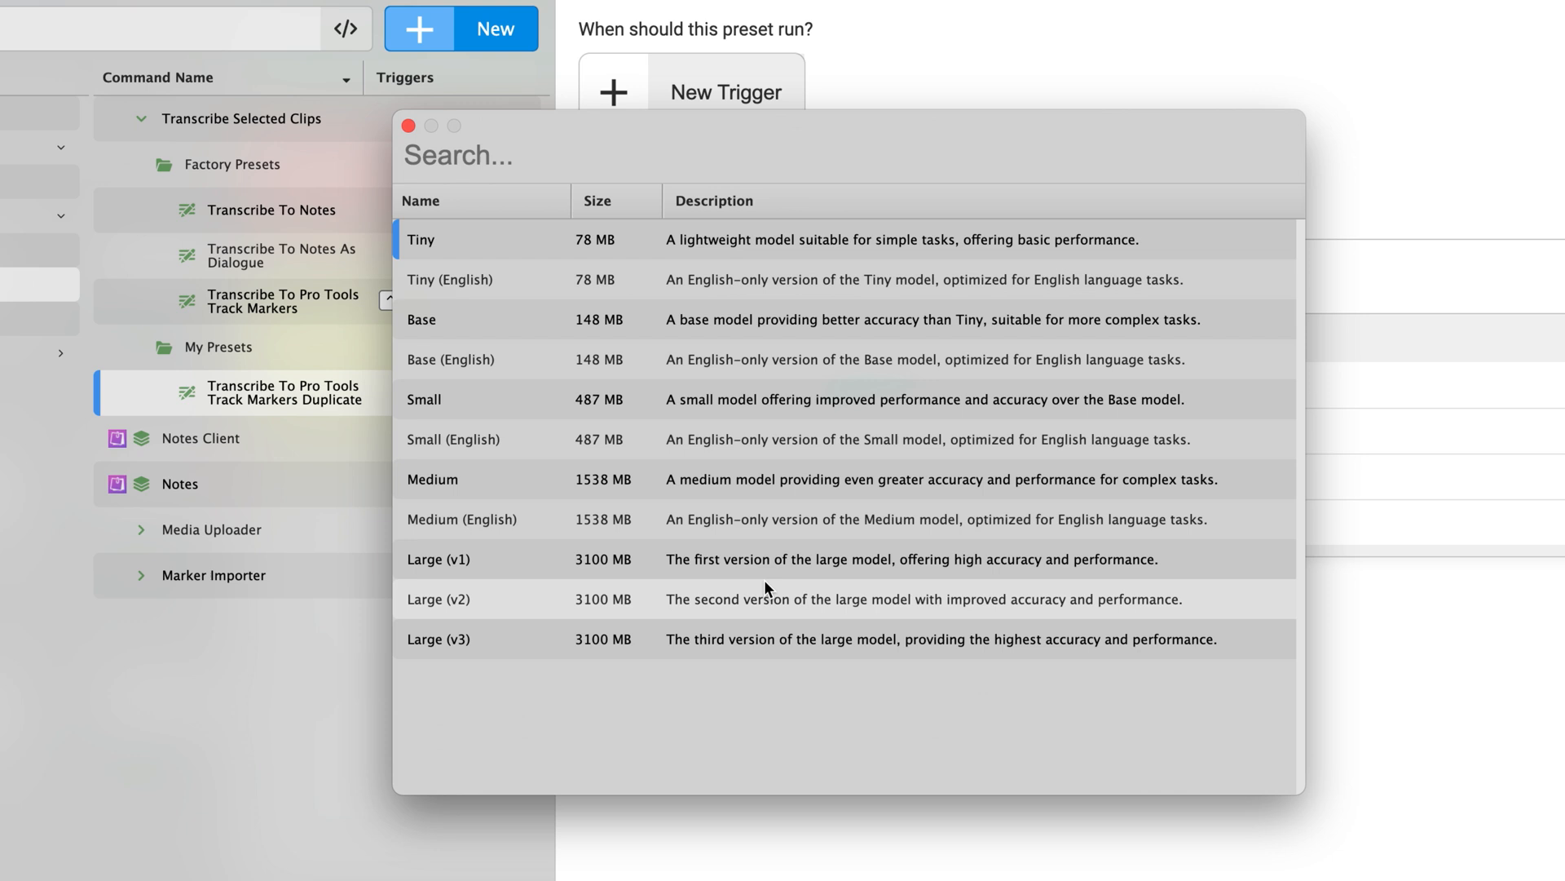
{"action": "left_click", "coordinate": [437, 560]}
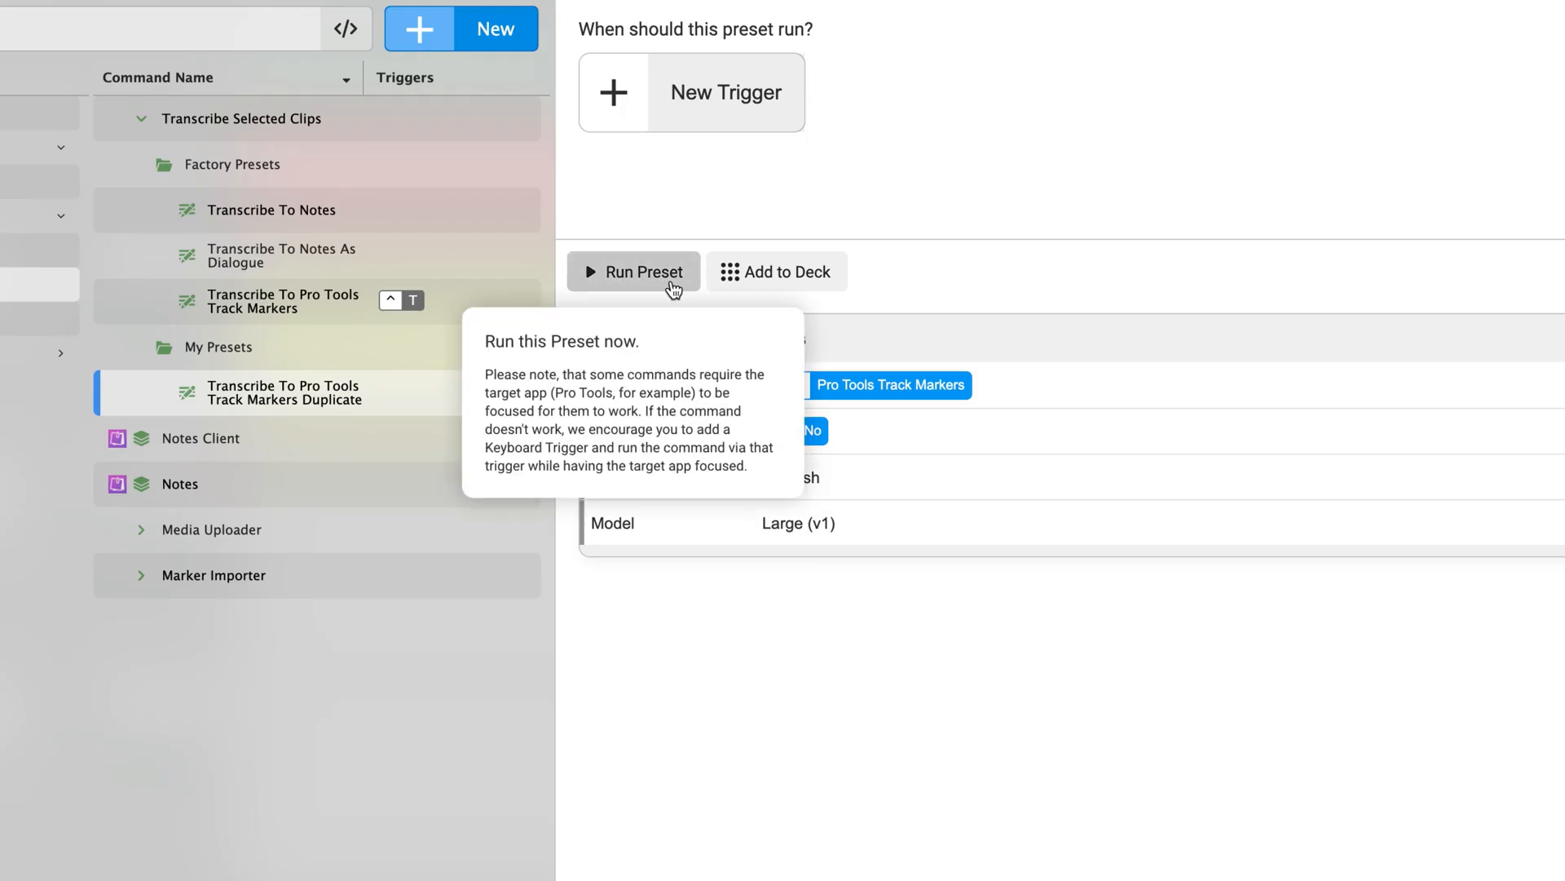
{"action": "left_click", "coordinate": [633, 270]}
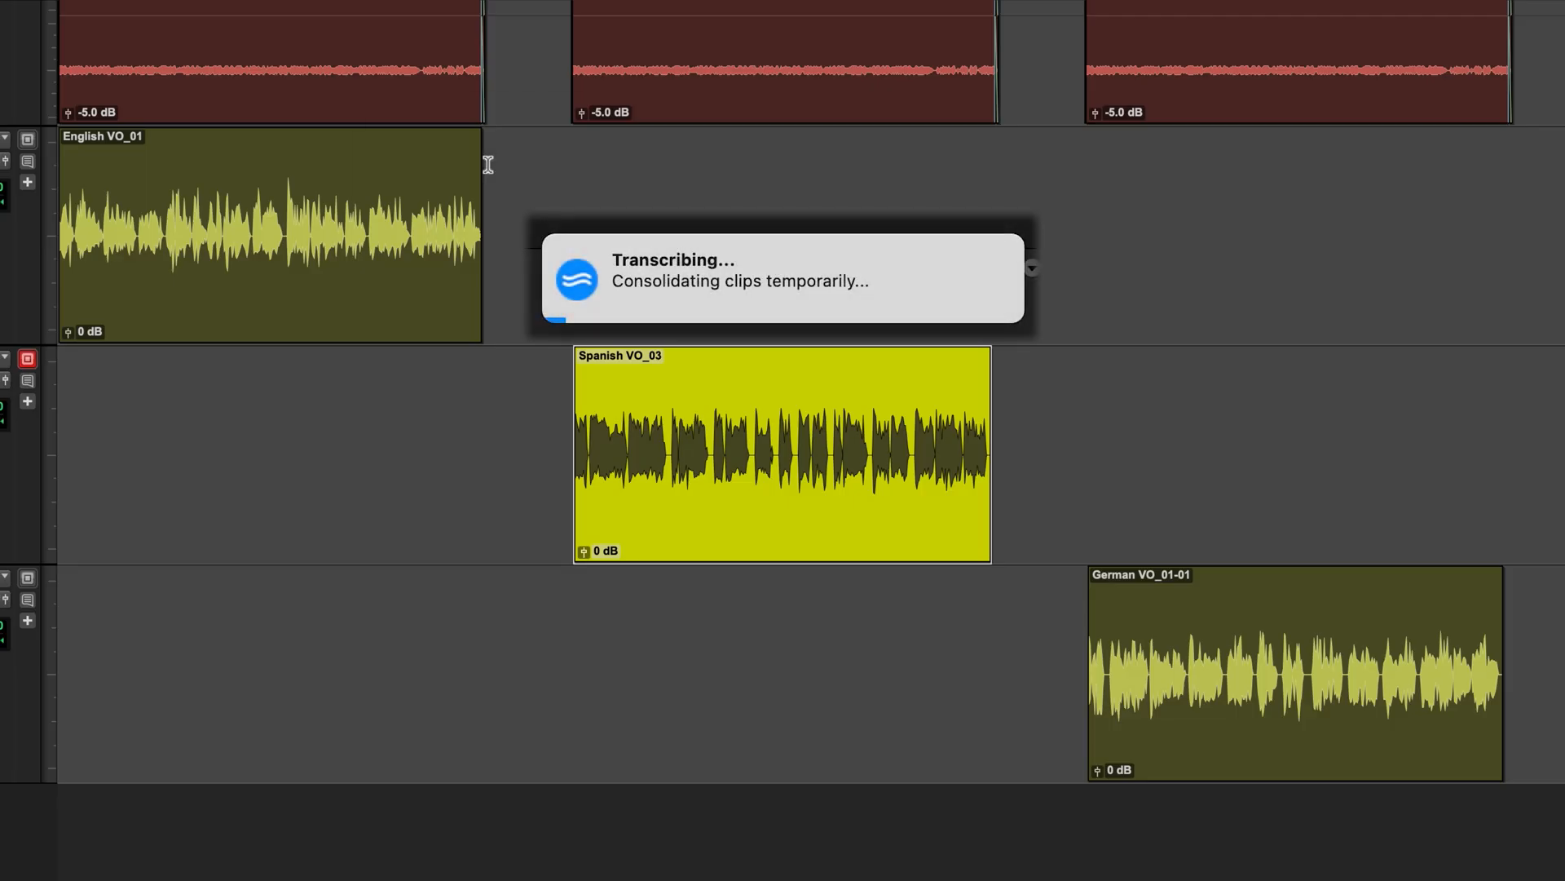